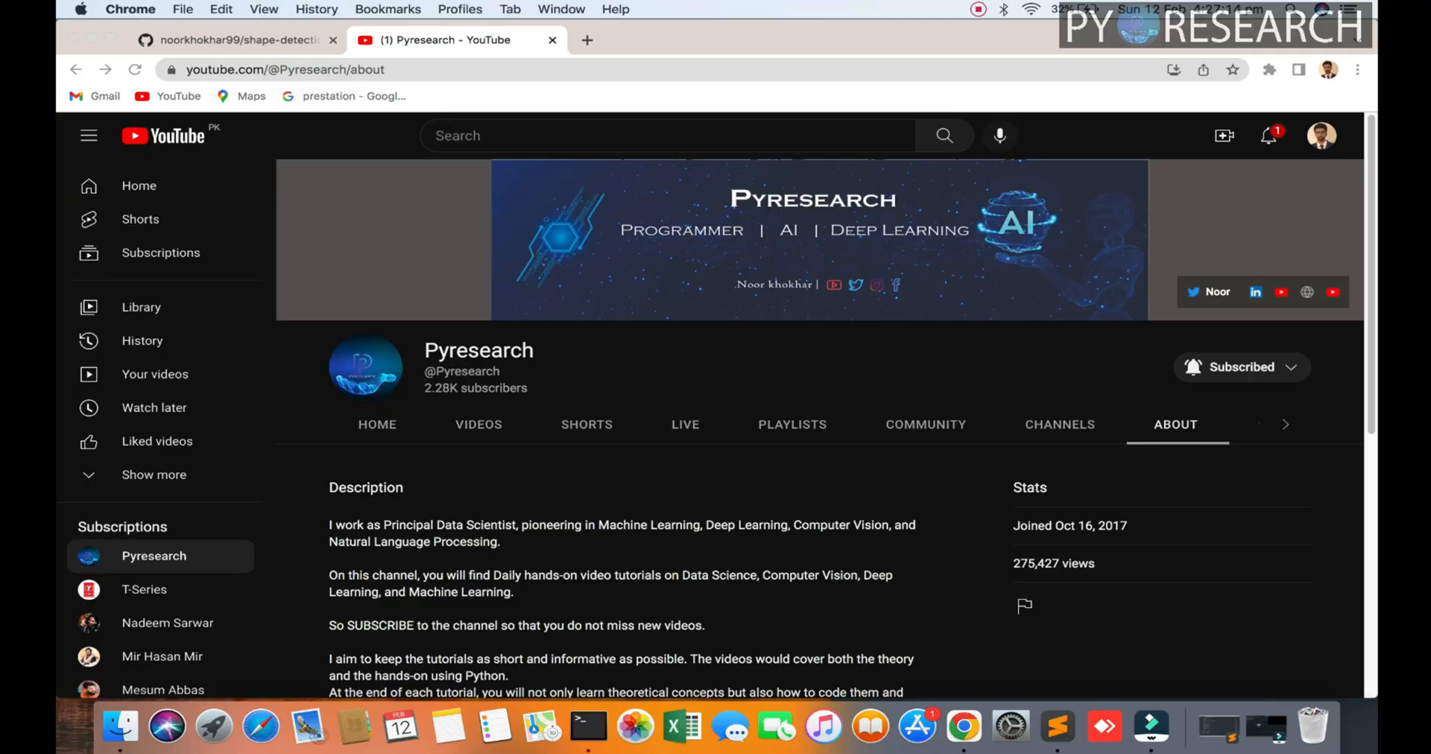
- Switch from the Pyresearch channel tab to the shape-detection-python GitHub repository tab
click(233, 40)
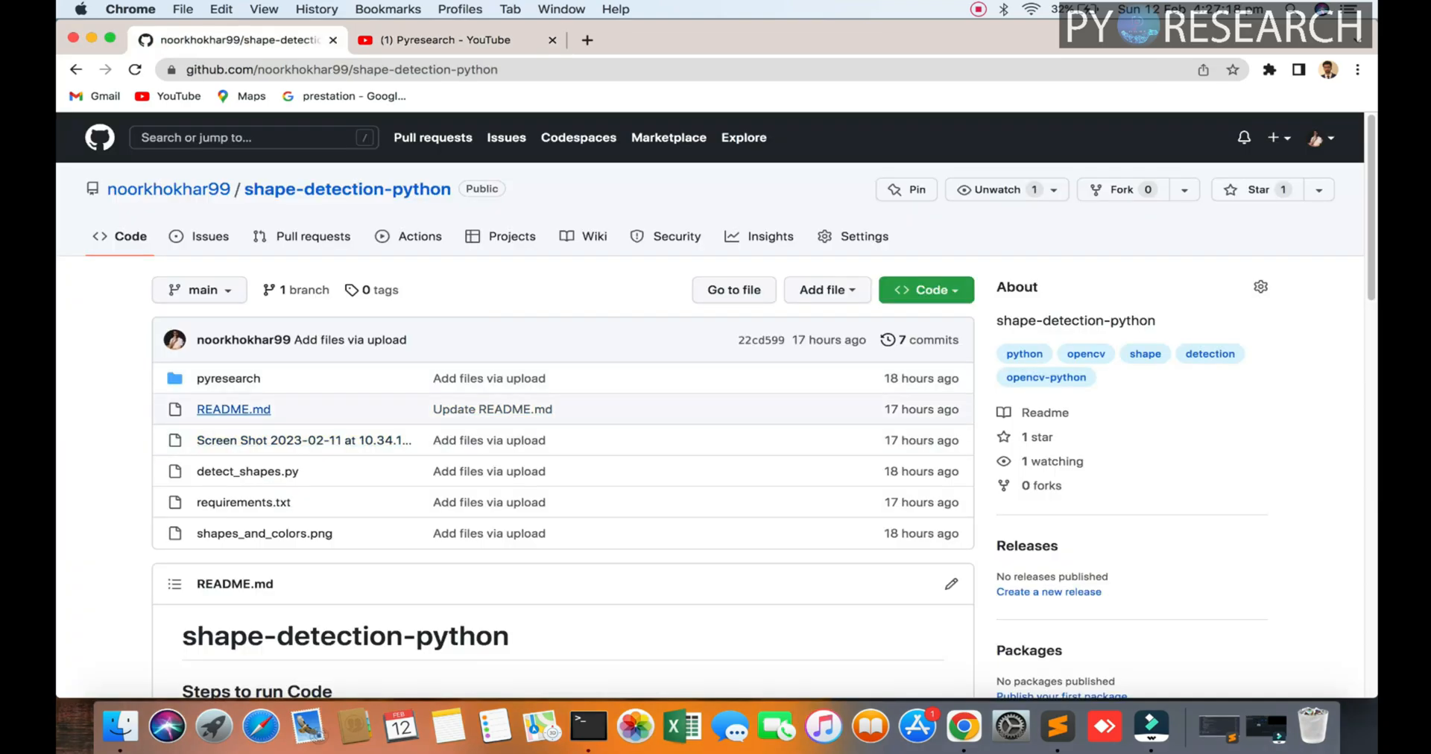
mouse_move(247, 471)
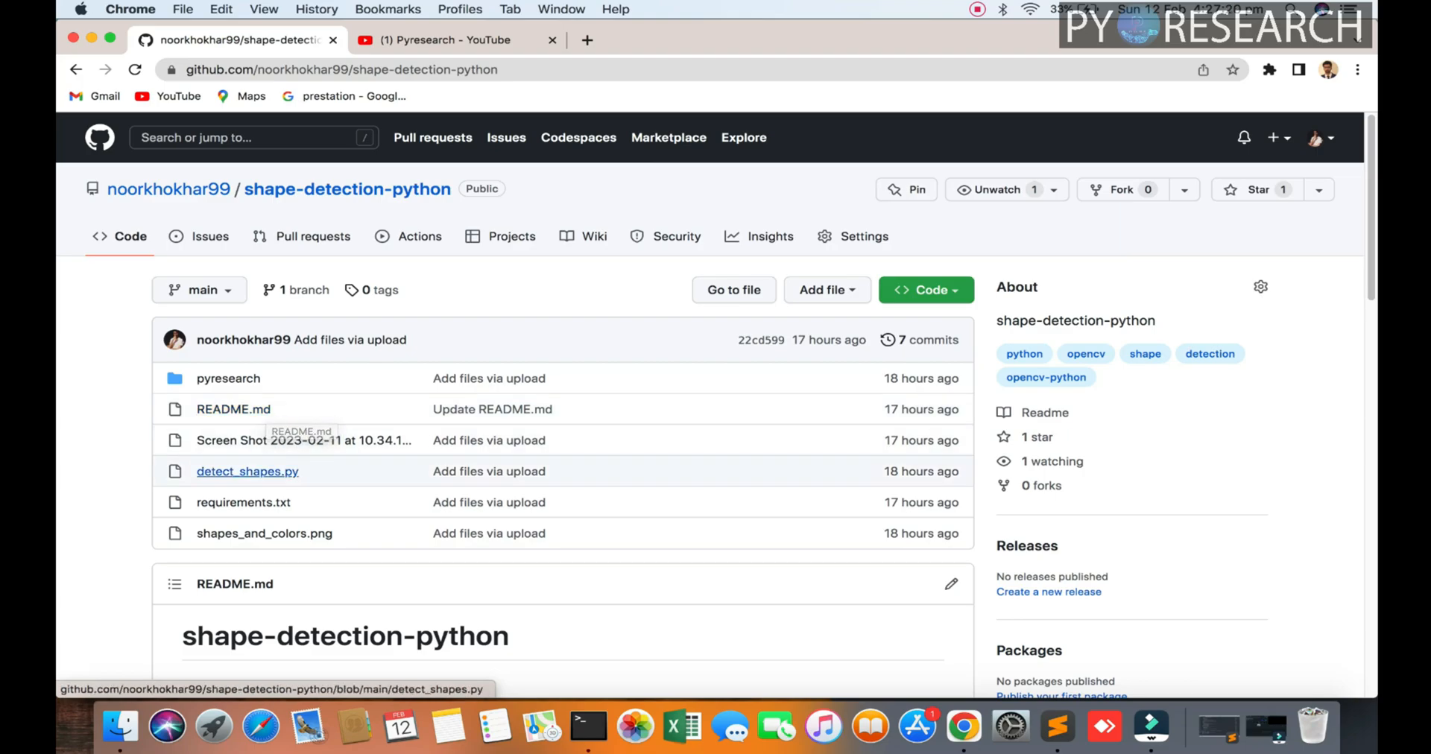
scroll(down, 3)
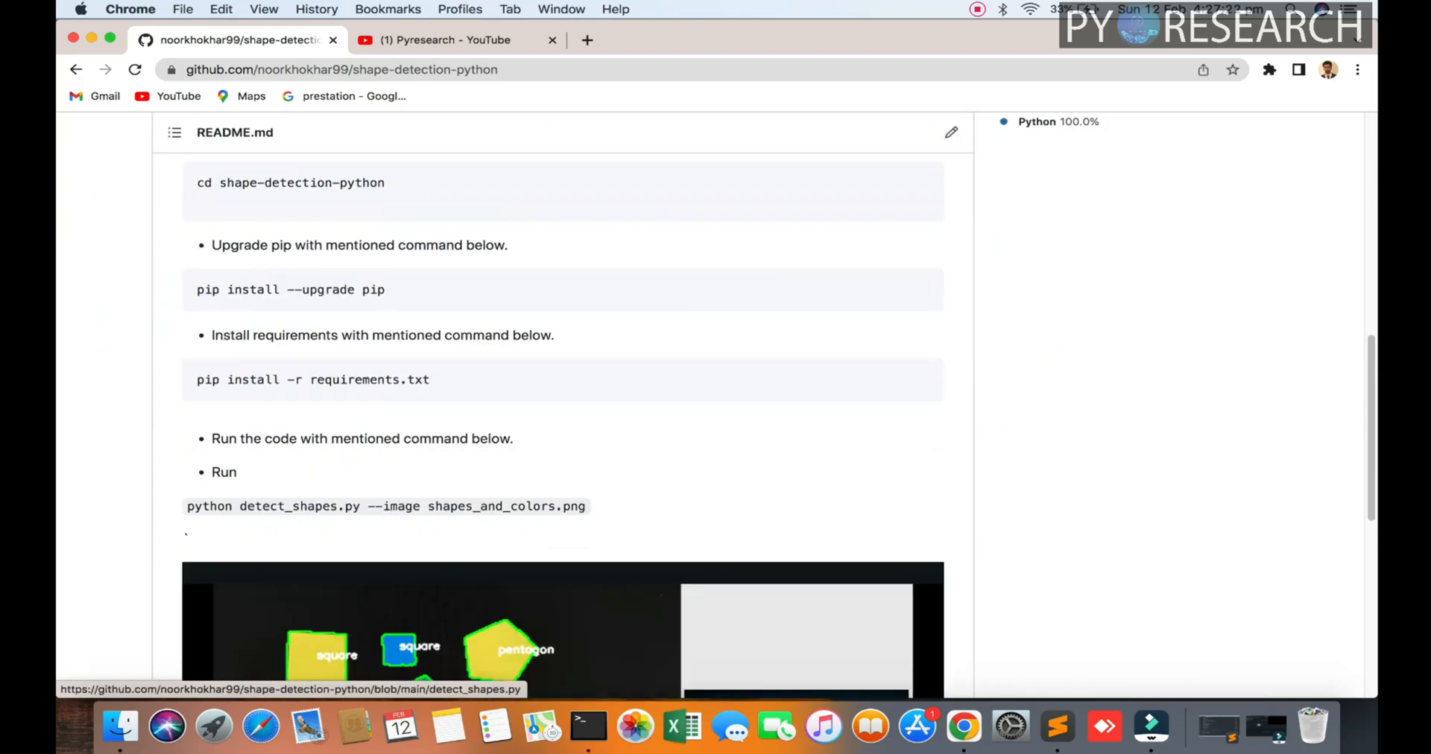
scroll(down, 3)
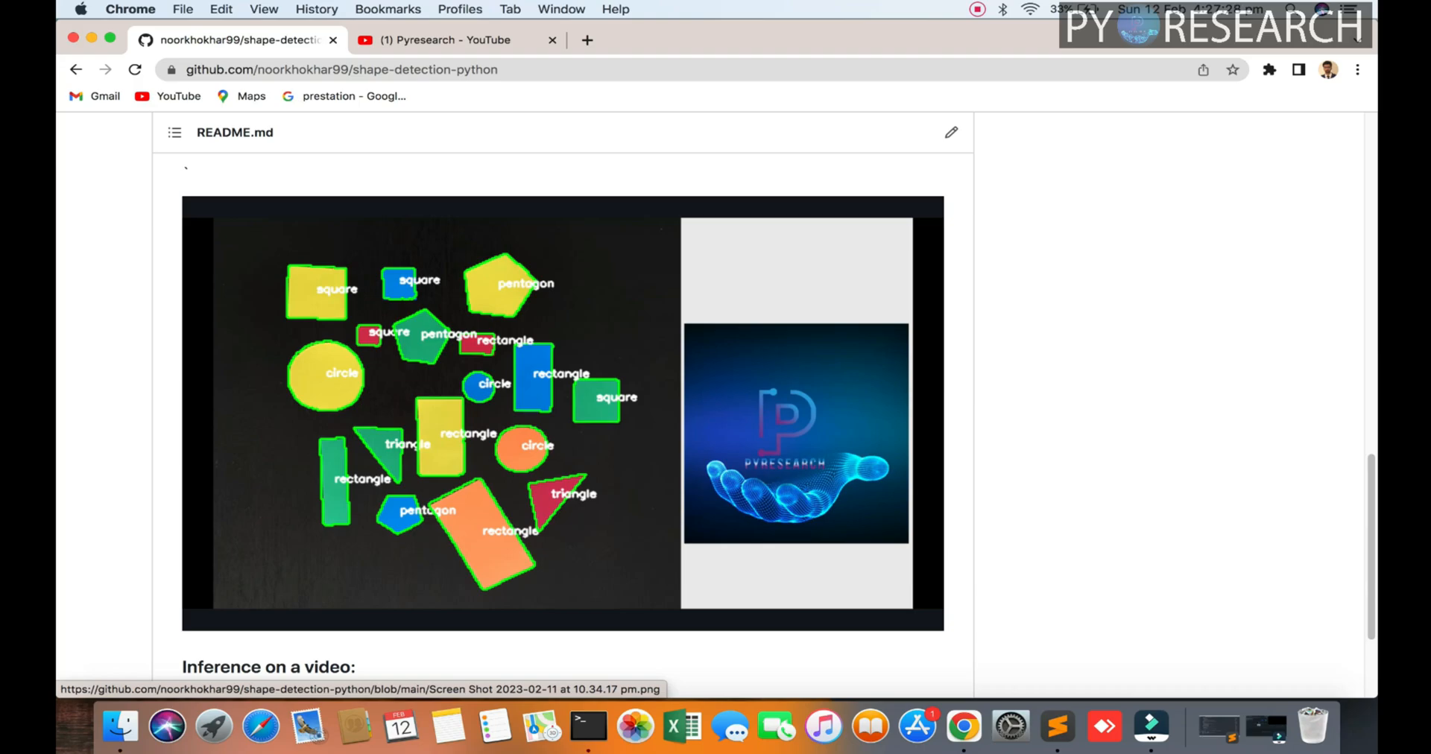
scroll(down, 3)
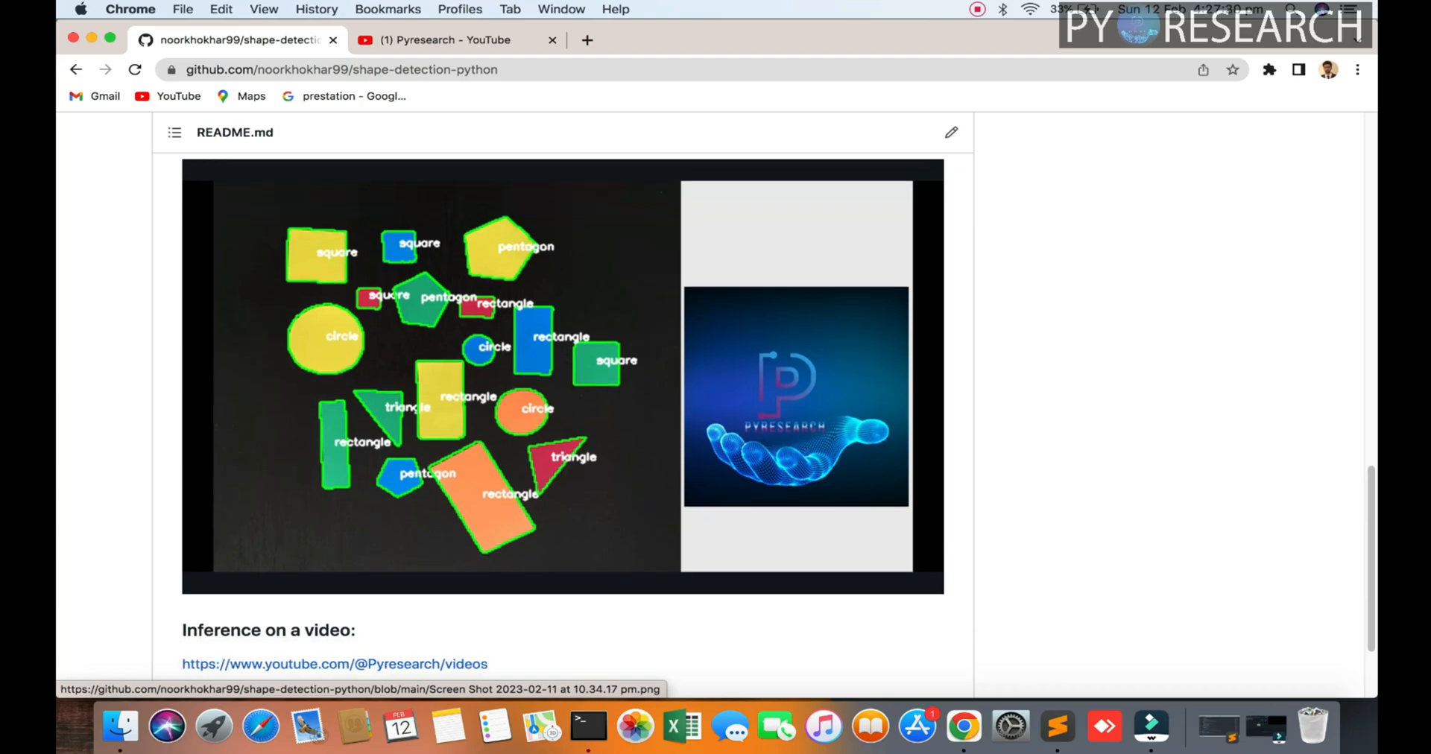
scroll(down, 3)
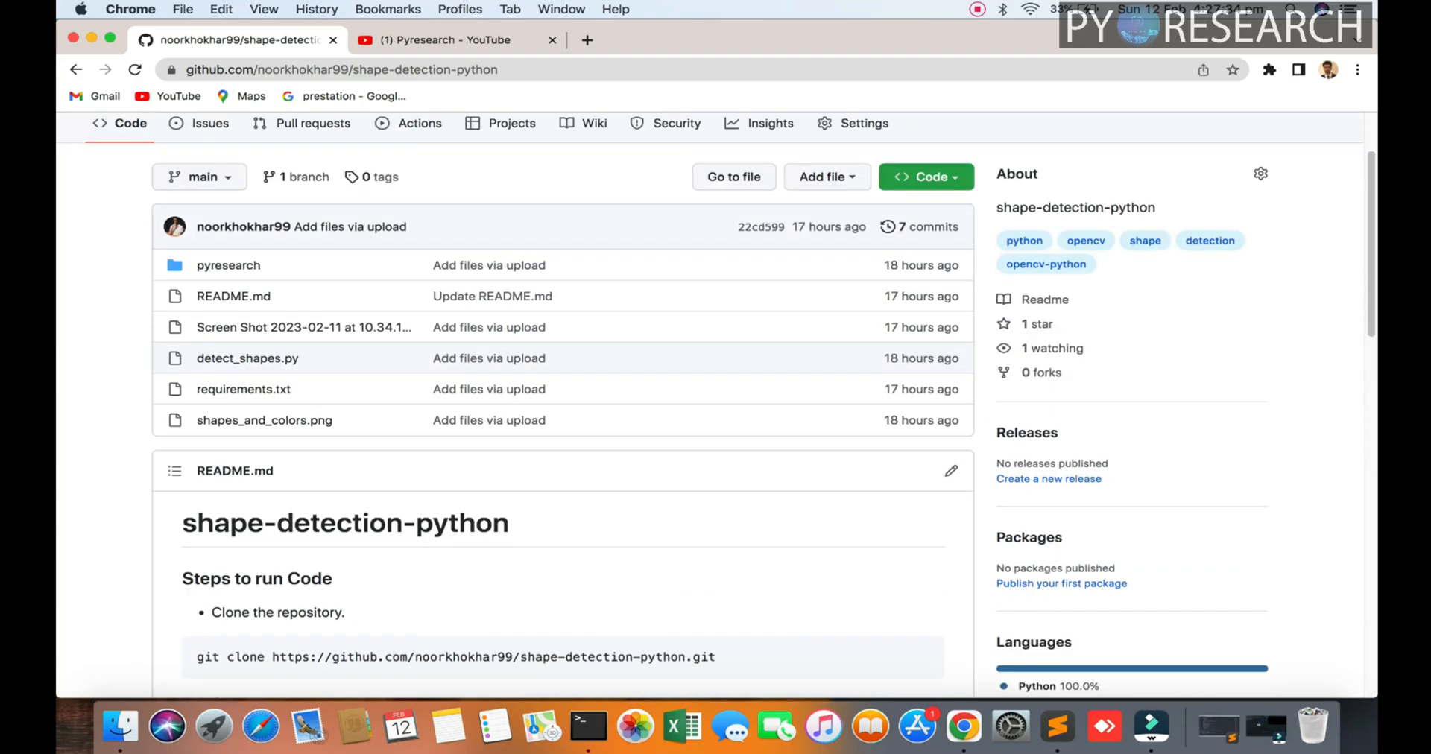
scroll(down, 3)
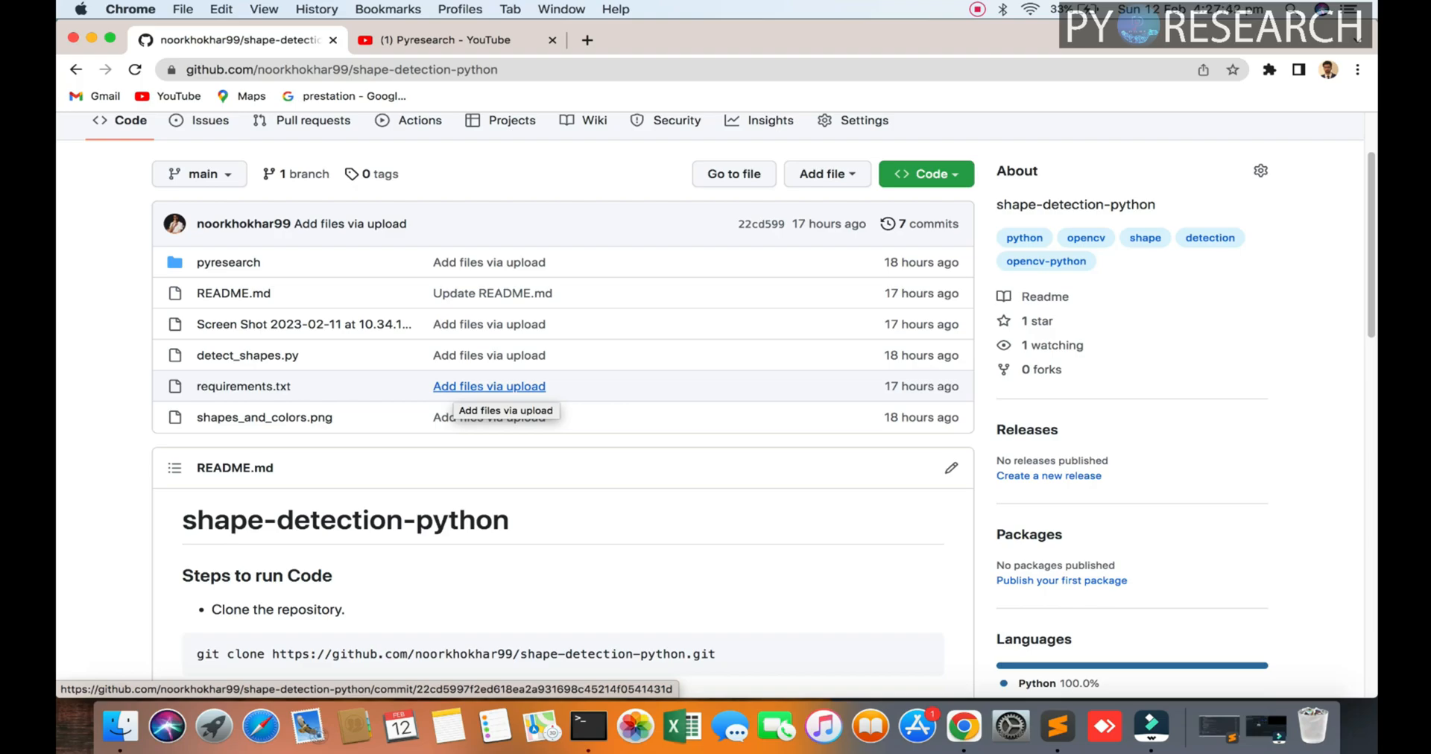
scroll(down, 3)
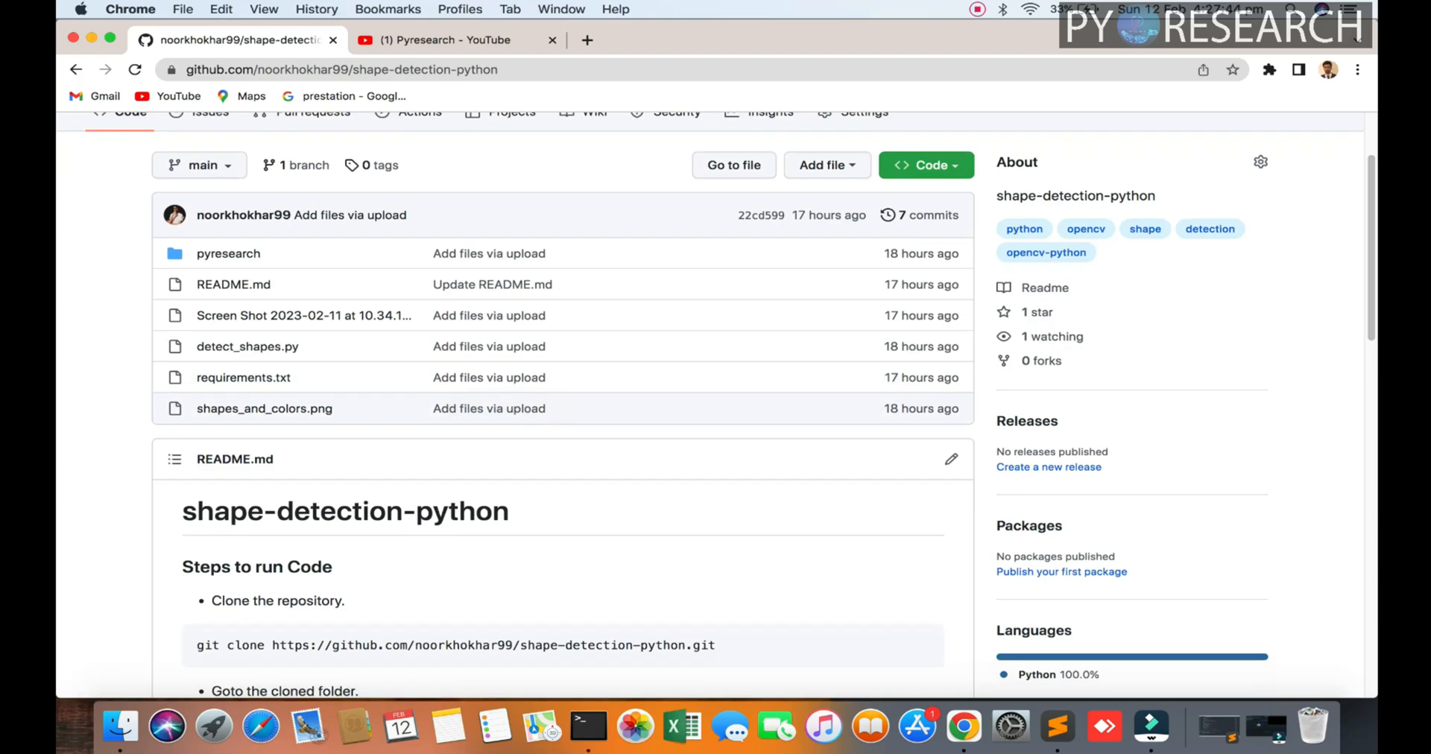
click(924, 165)
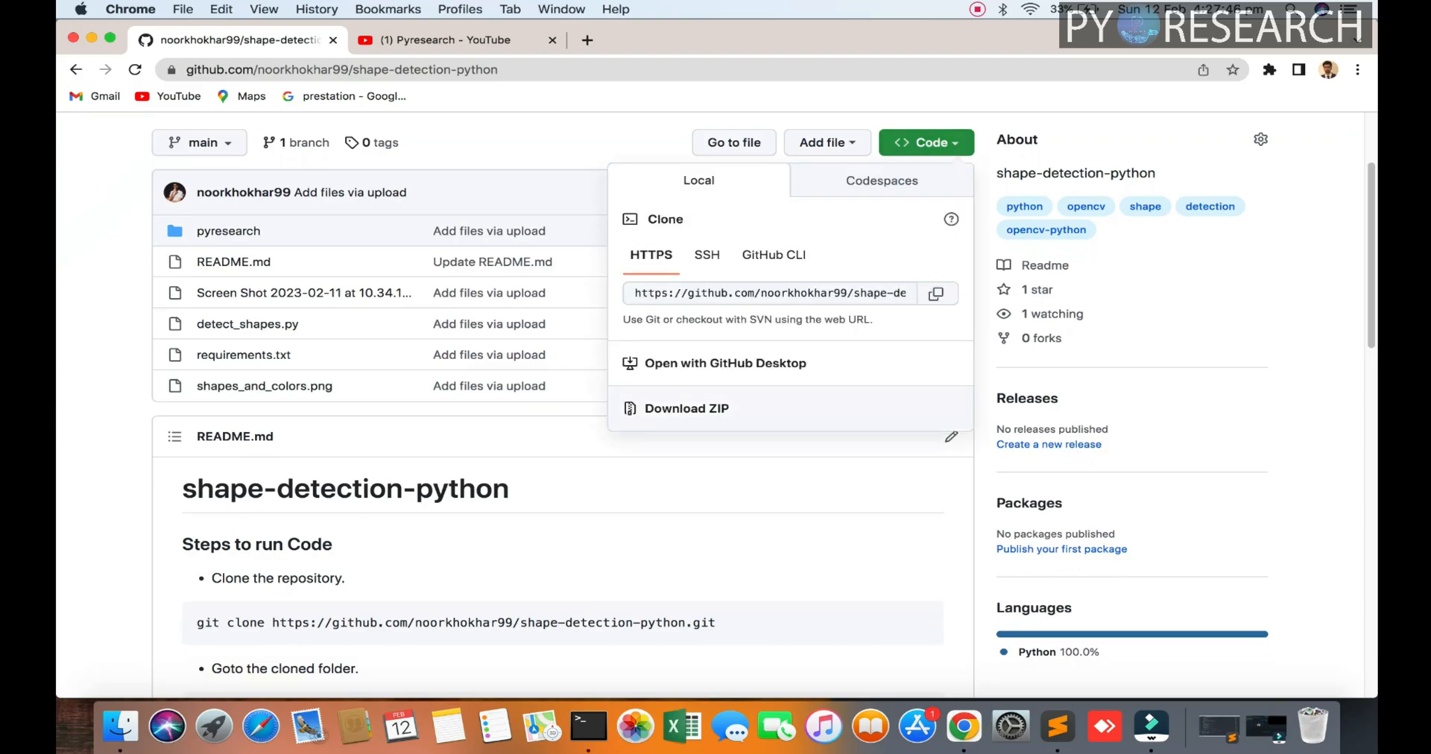
scroll(down, 3)
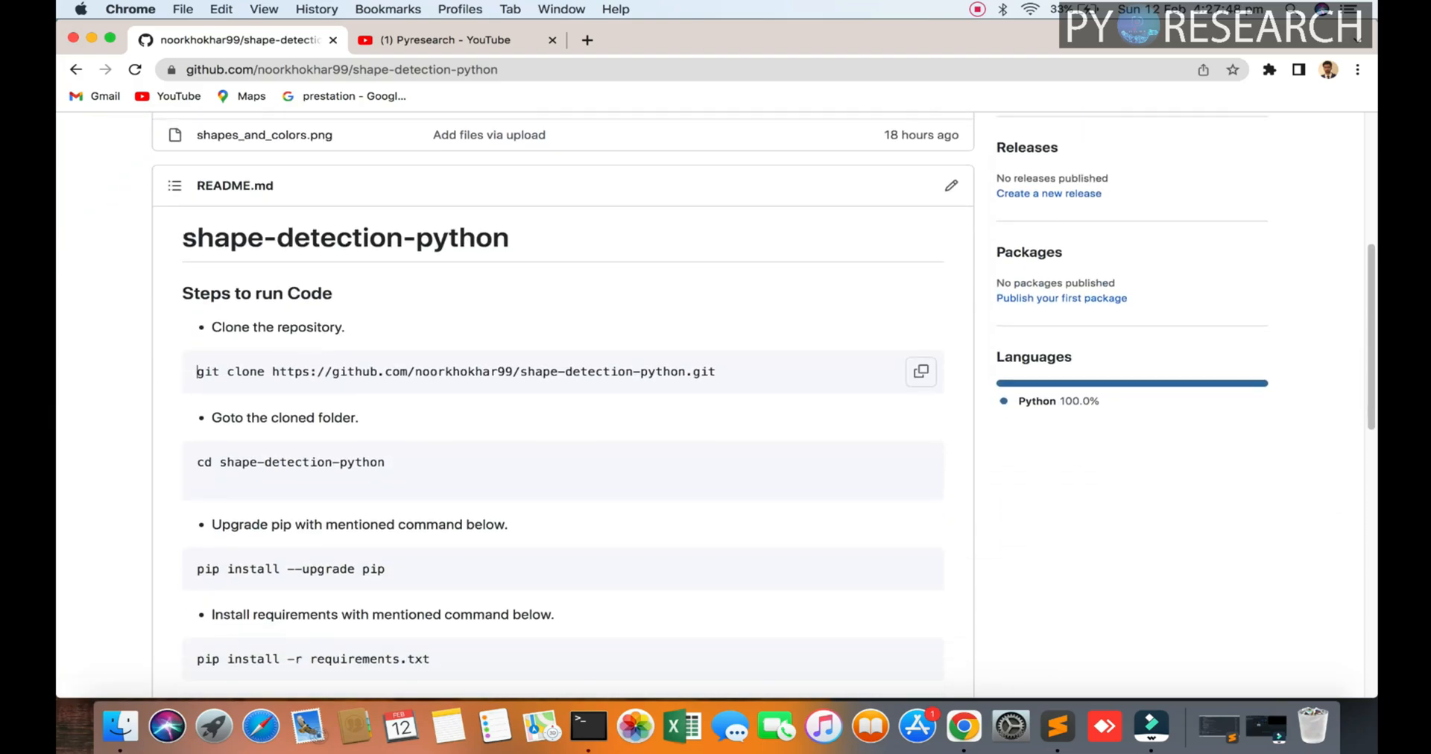
double_click(290, 463)
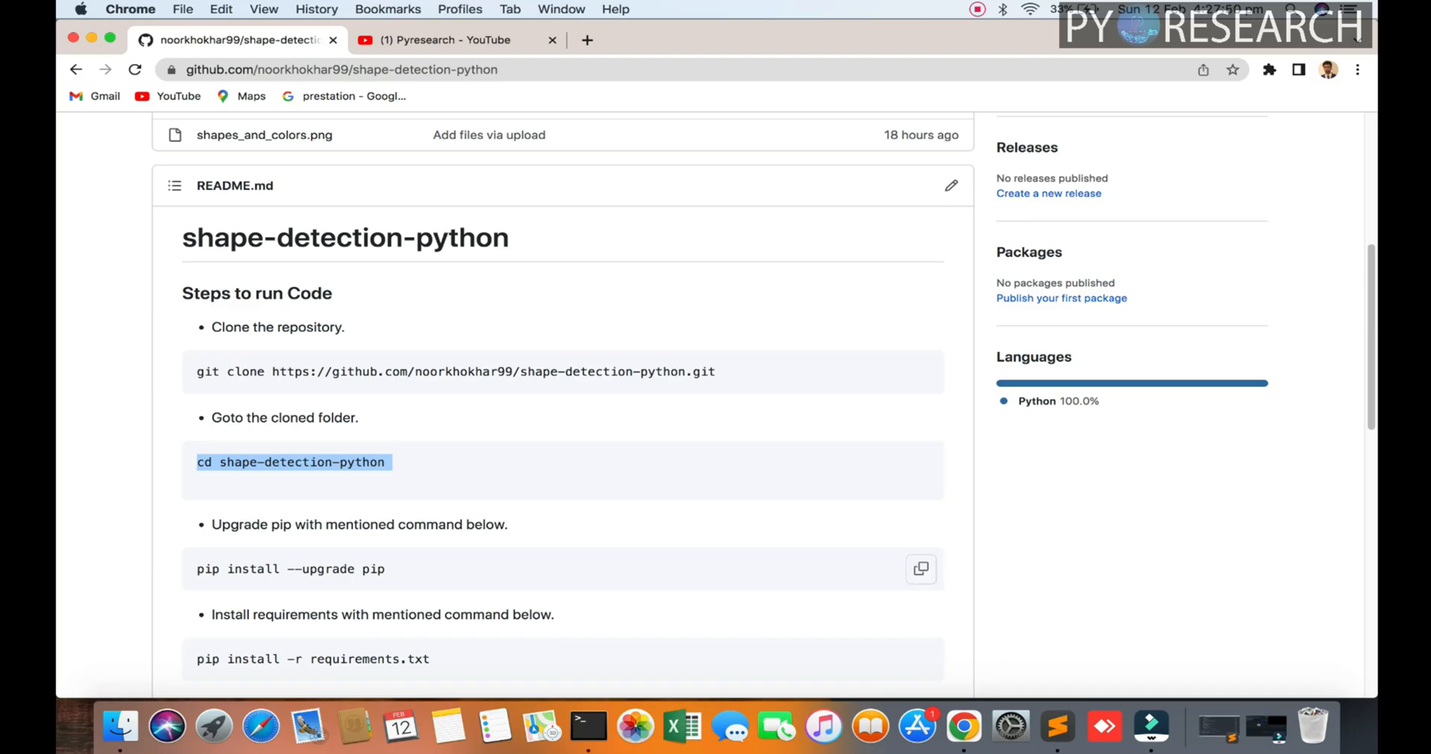
scroll(down, 3)
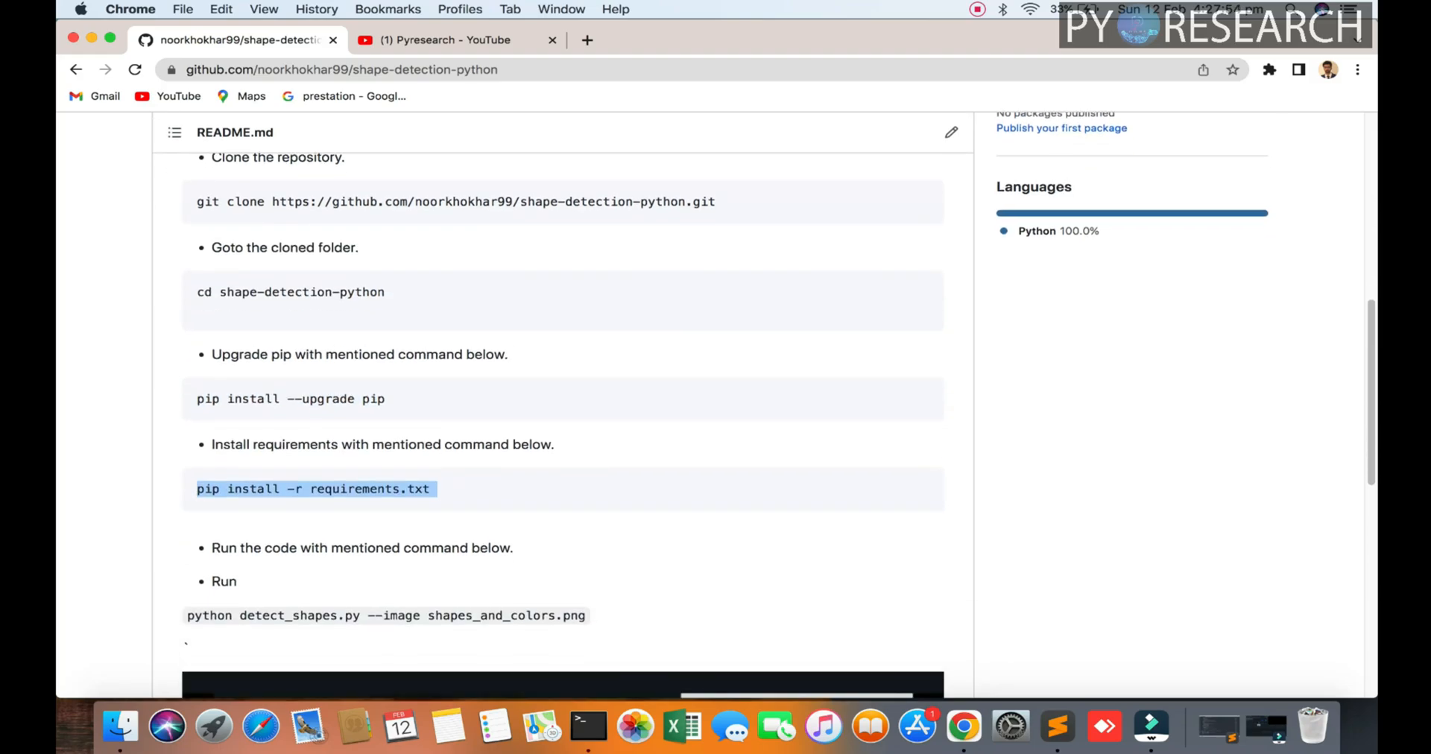
scroll(down, 3)
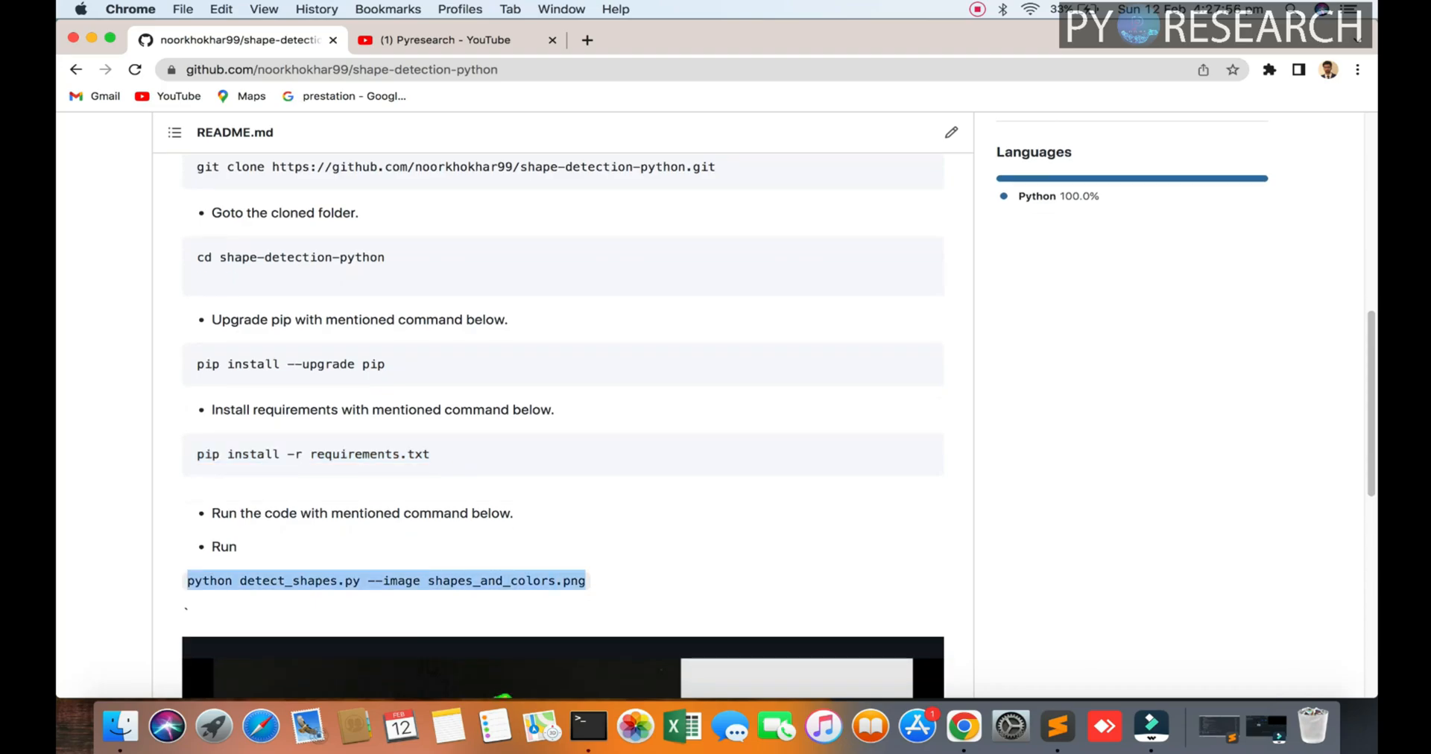
scroll(down, 3)
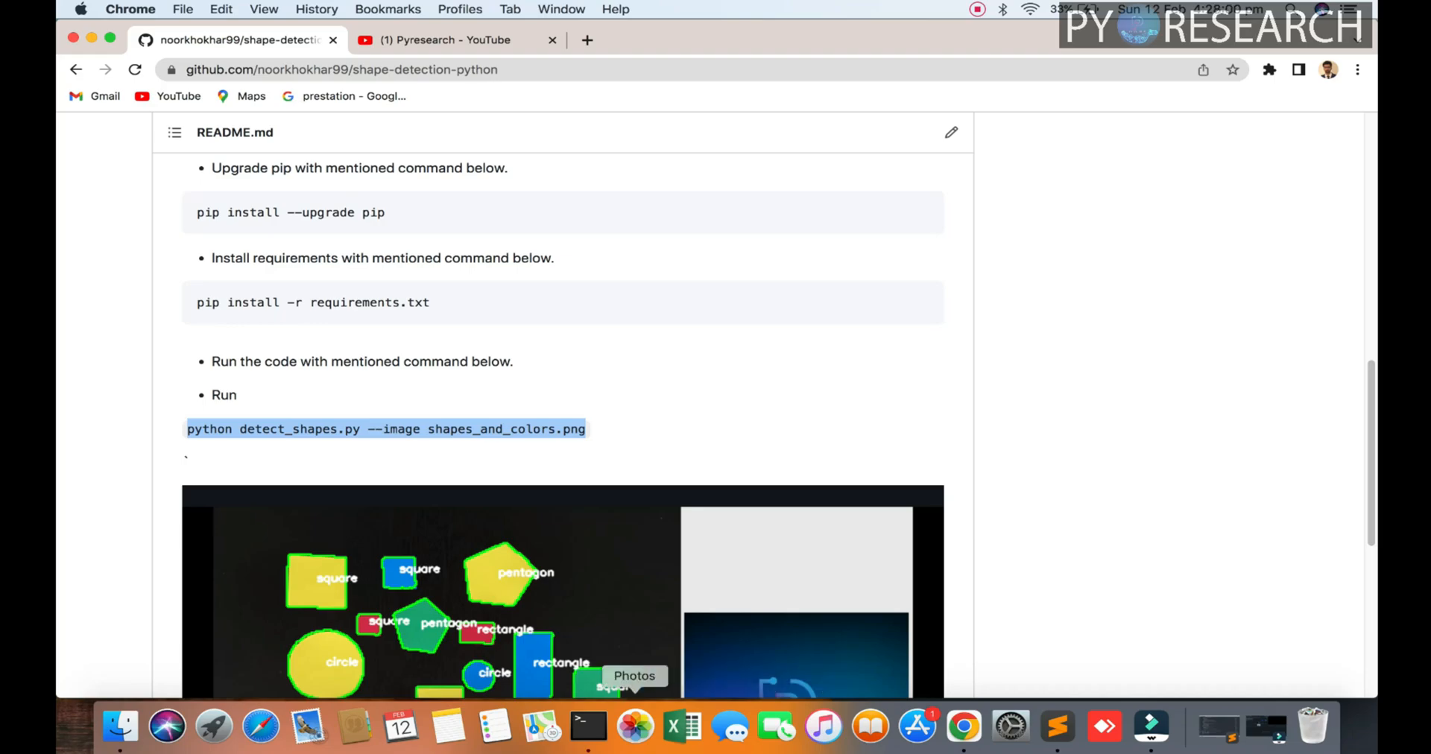
click(589, 728)
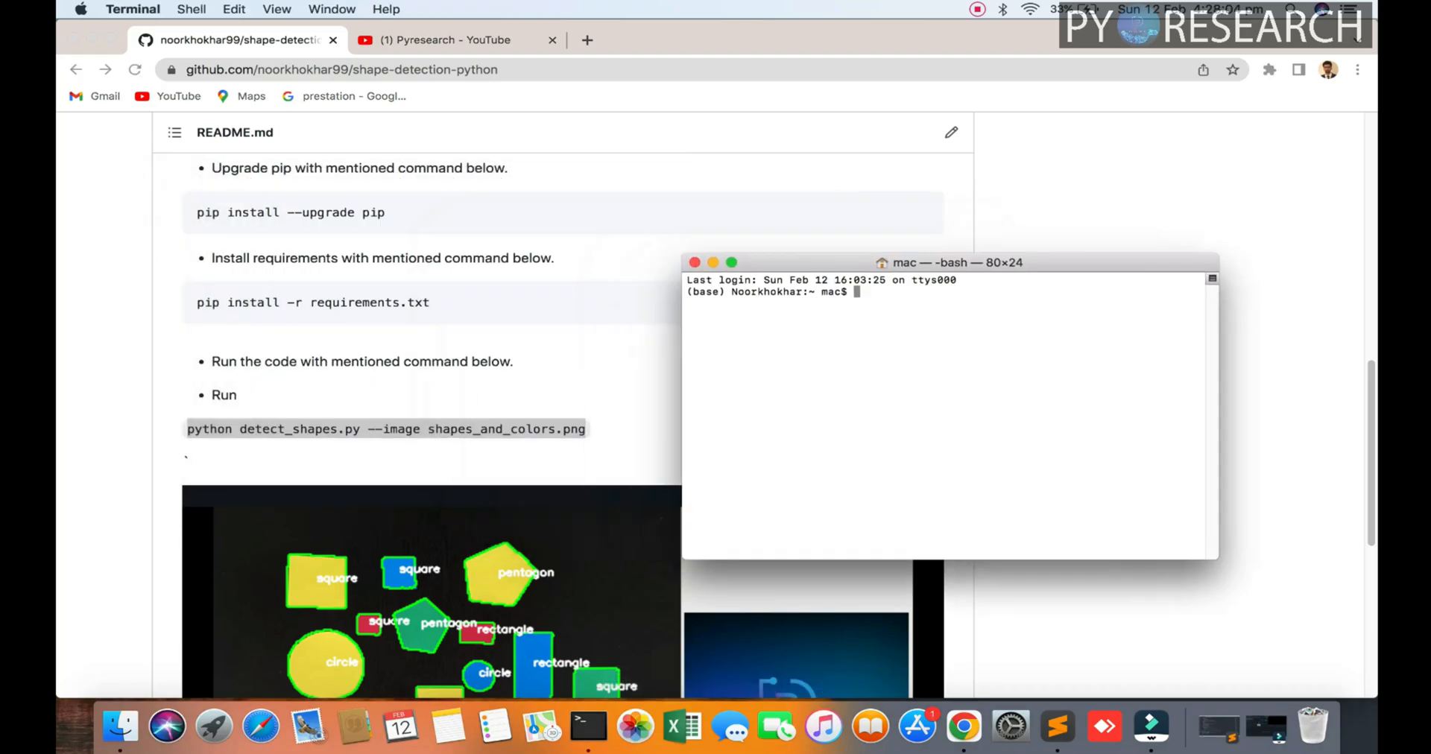
- Change into Desktop/shape-detection in Terminal and bring up the folder in Finder
text(cd Desktop/)
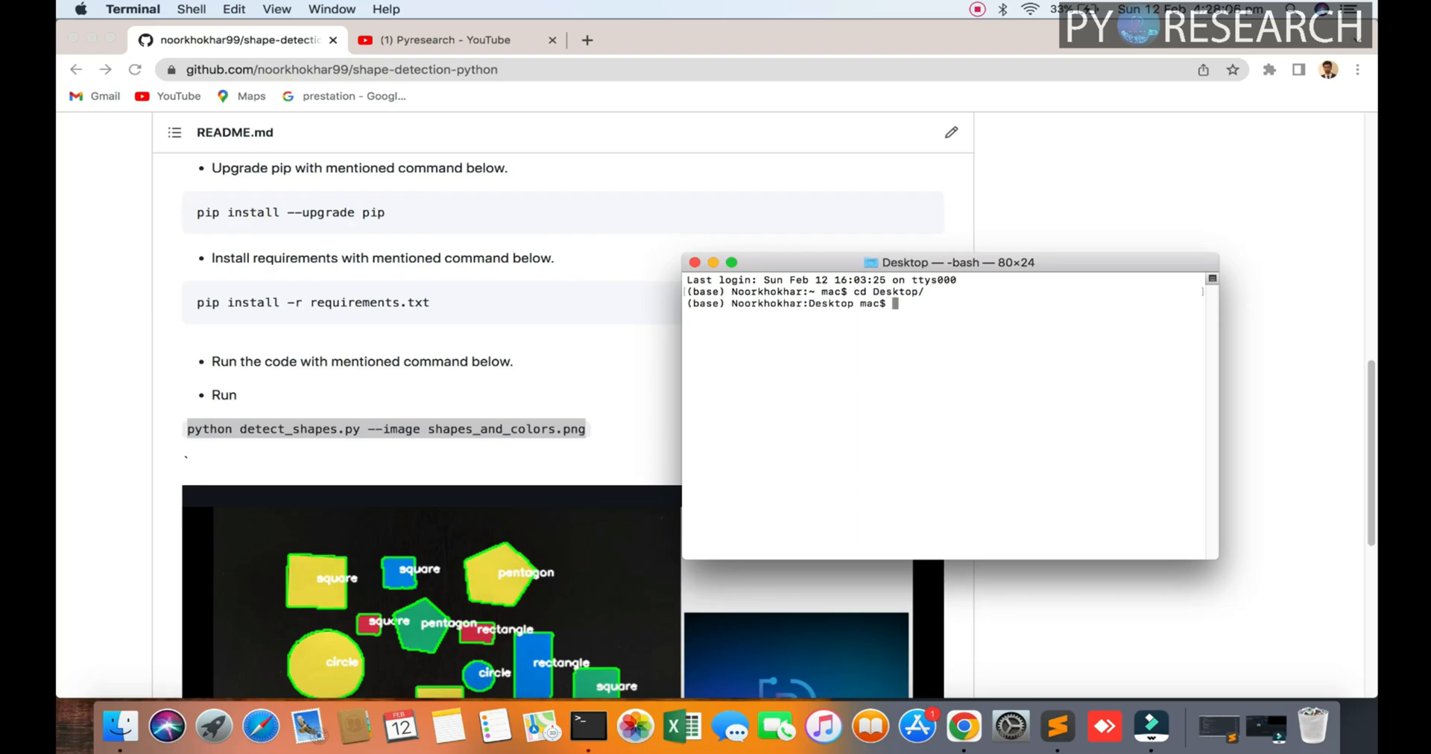
text(cd shape-detection/)
text(ls)
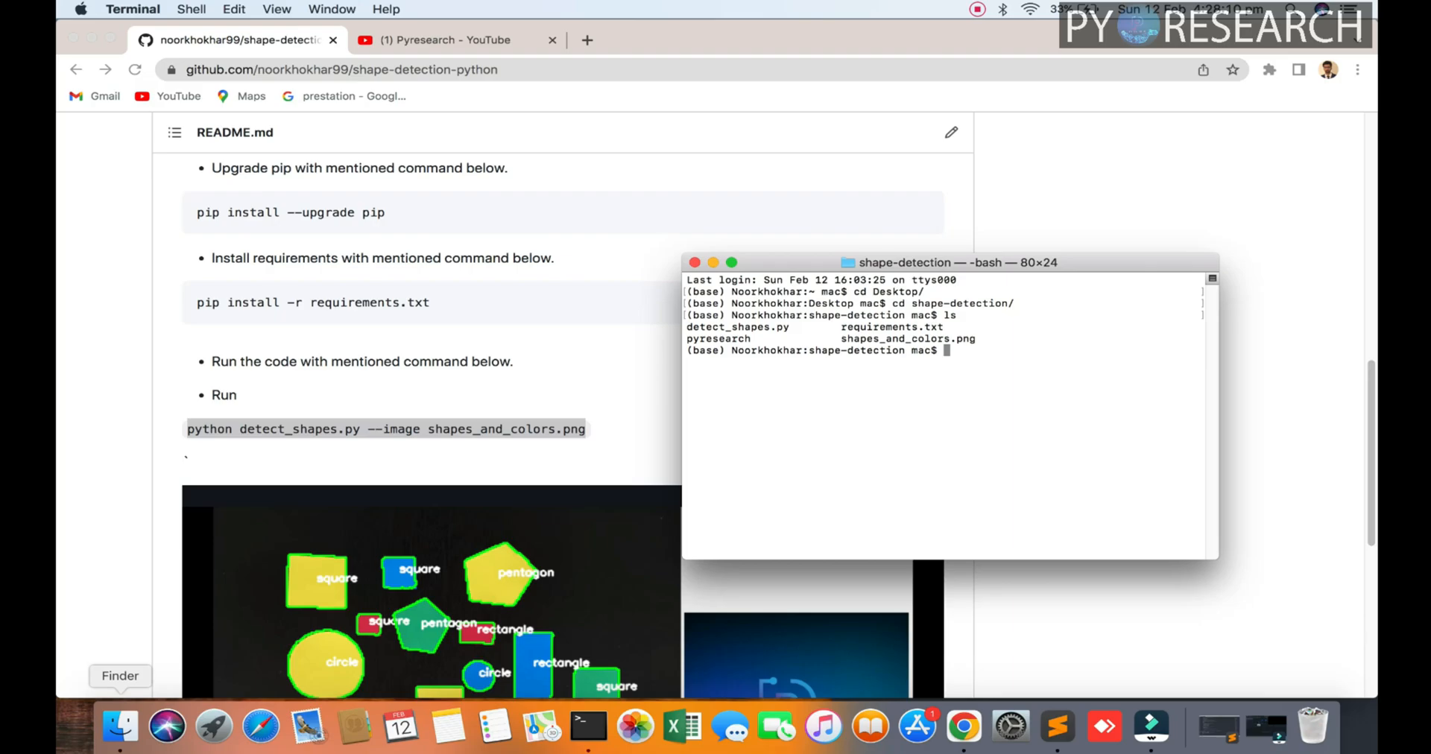
click(120, 726)
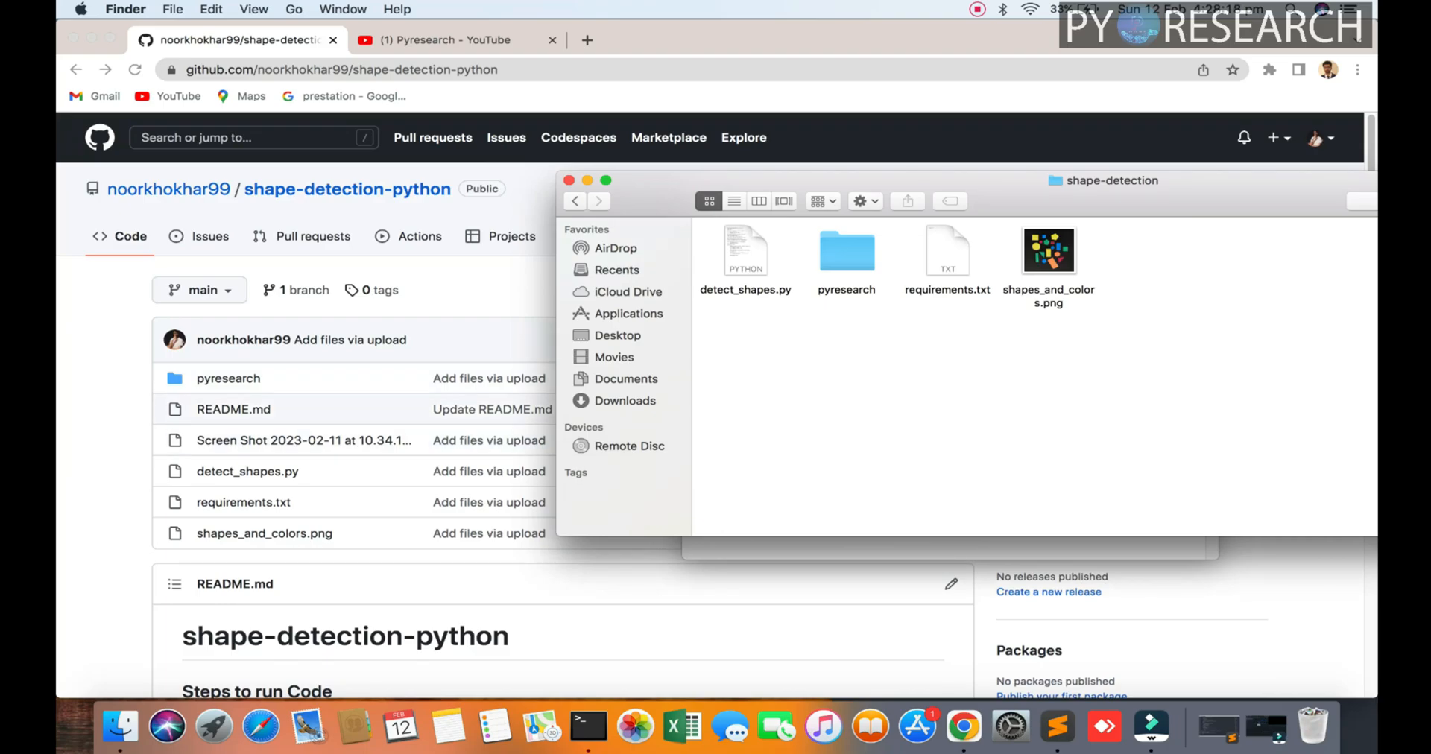
- Preview shapes_and_colors.png, then open detect_shapes.py in Sublime Text
scroll(down, 3)
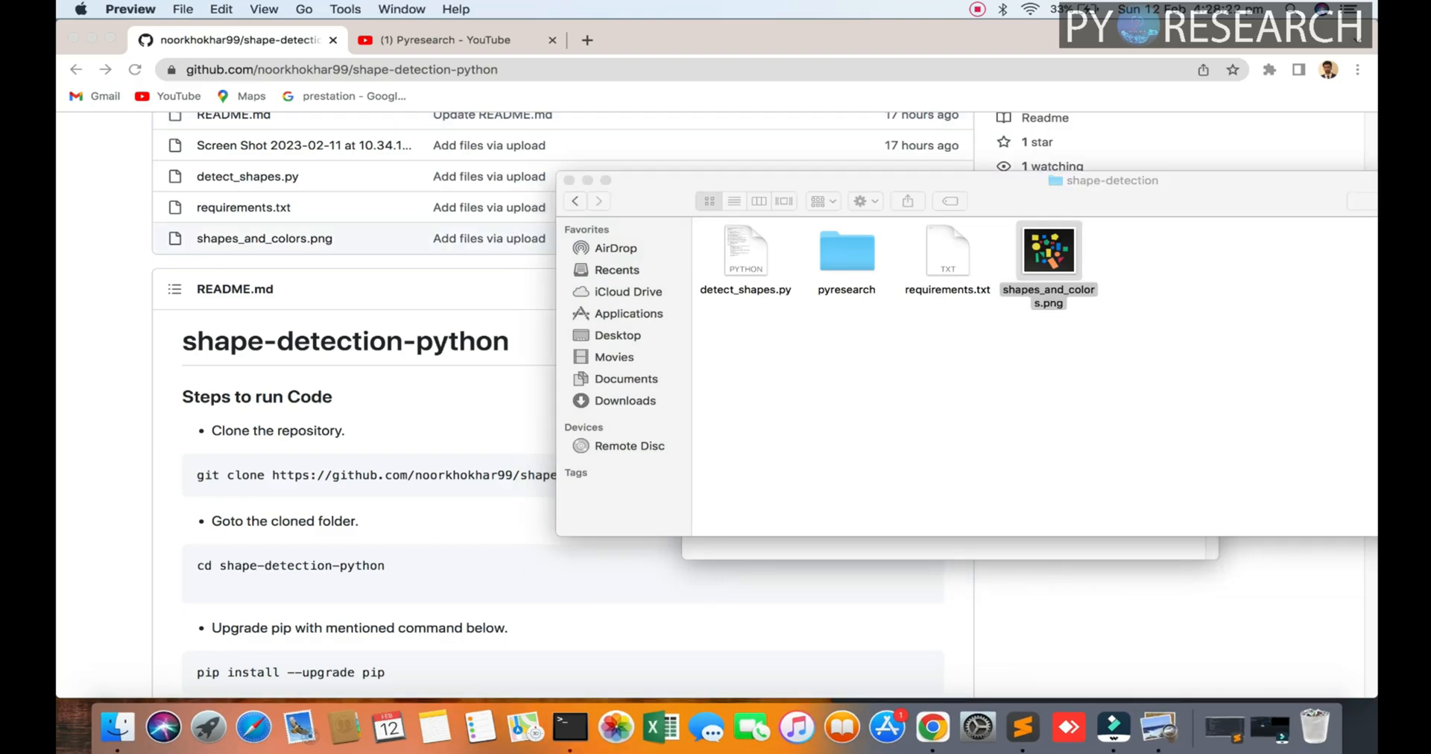
double_click(1048, 250)
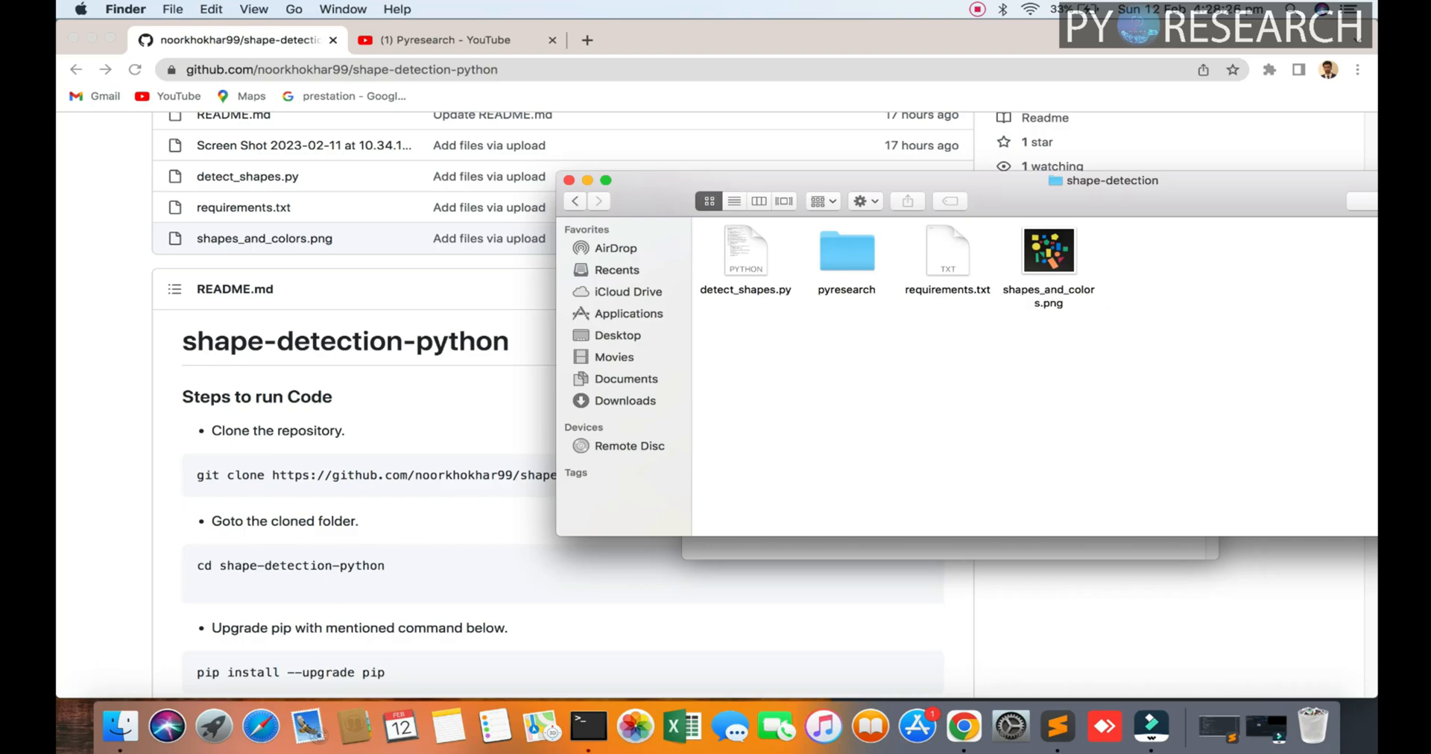
double_click(744, 251)
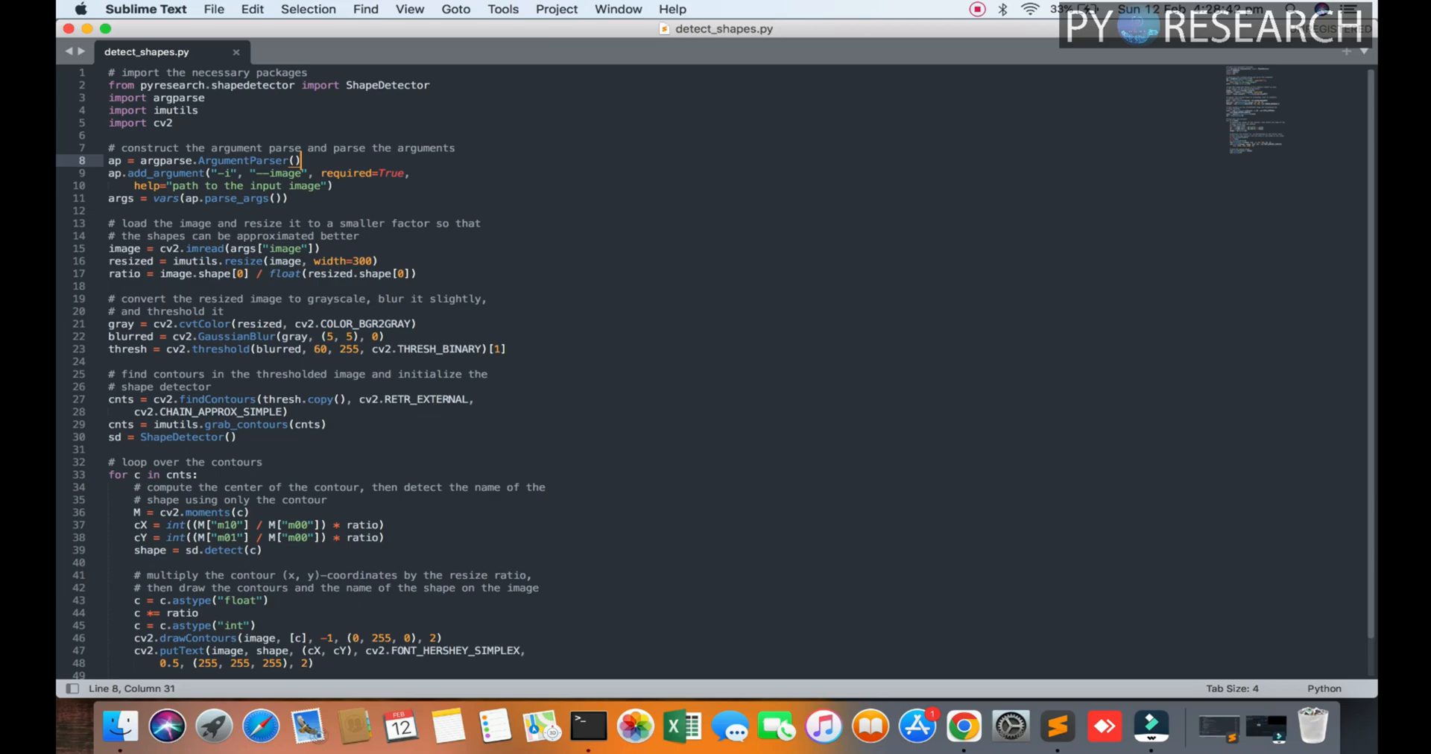
- Read detect_shapes.py to its final display lines, highlighting 'shape', then return to the GitHub README
scroll(down, 3)
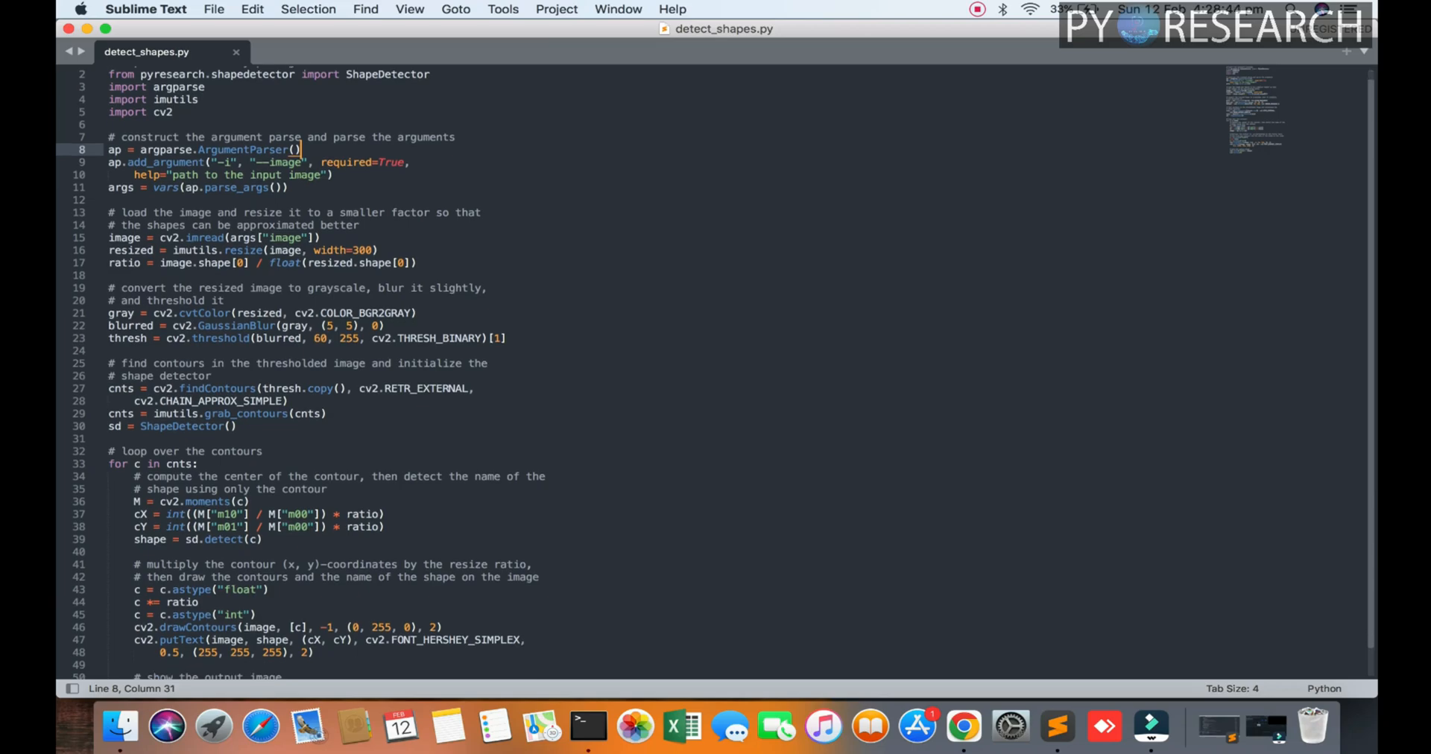
drag(107, 388, 236, 426)
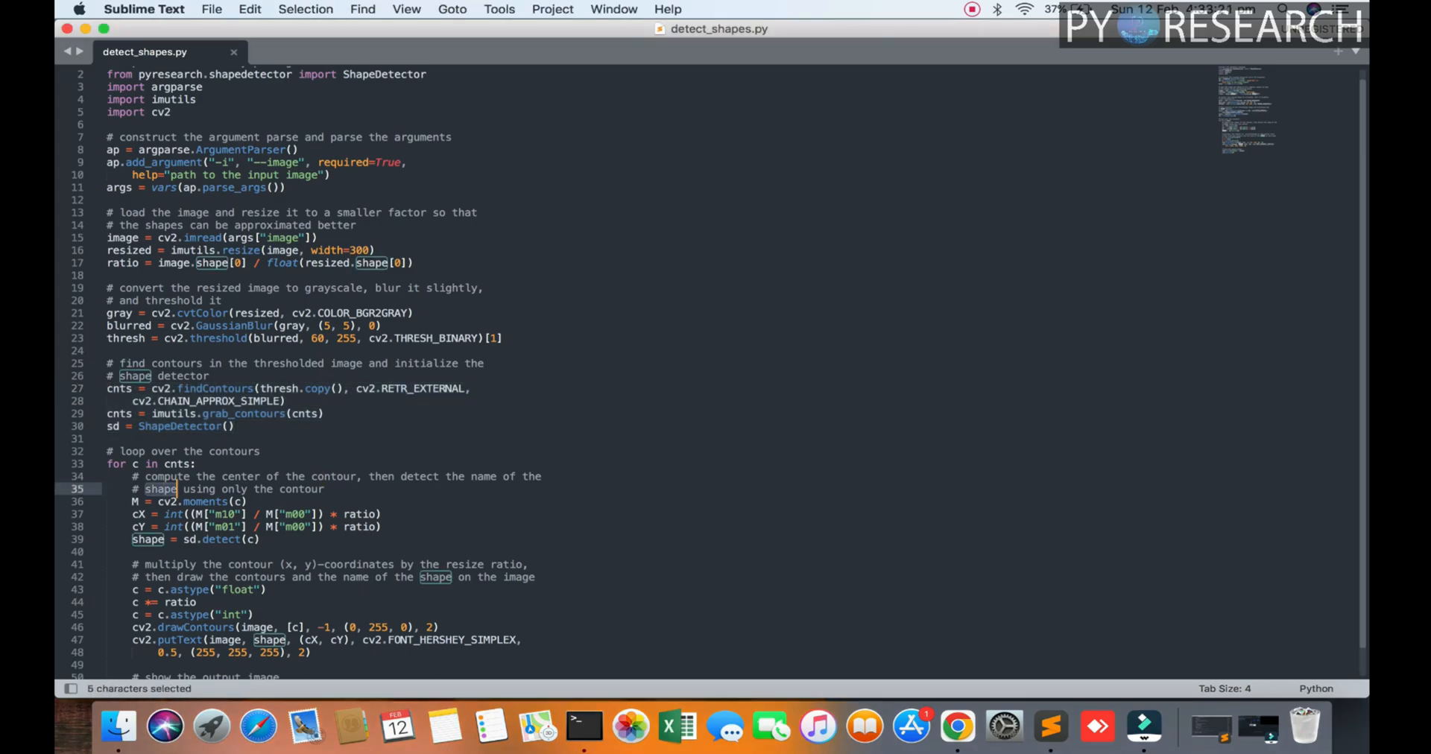
scroll(down, 3)
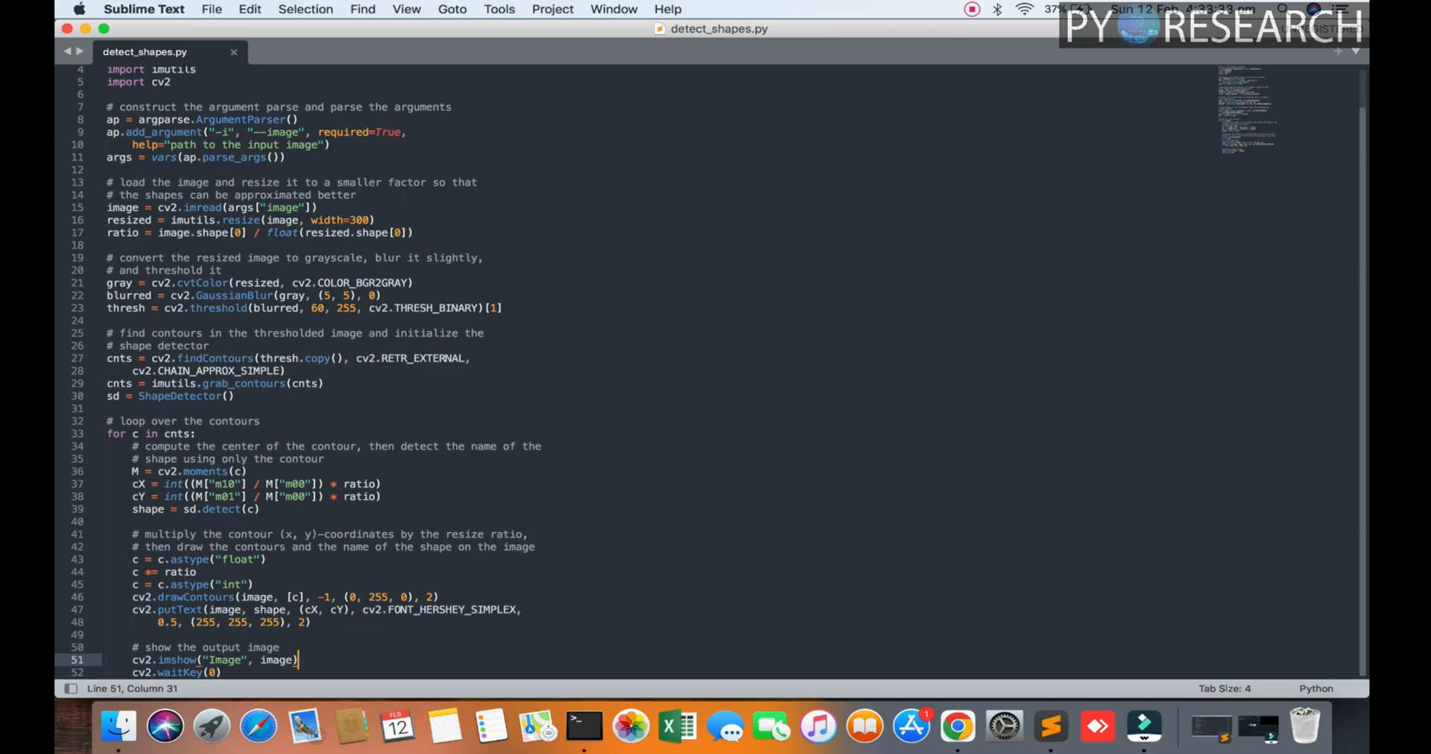
mouse_move(585, 726)
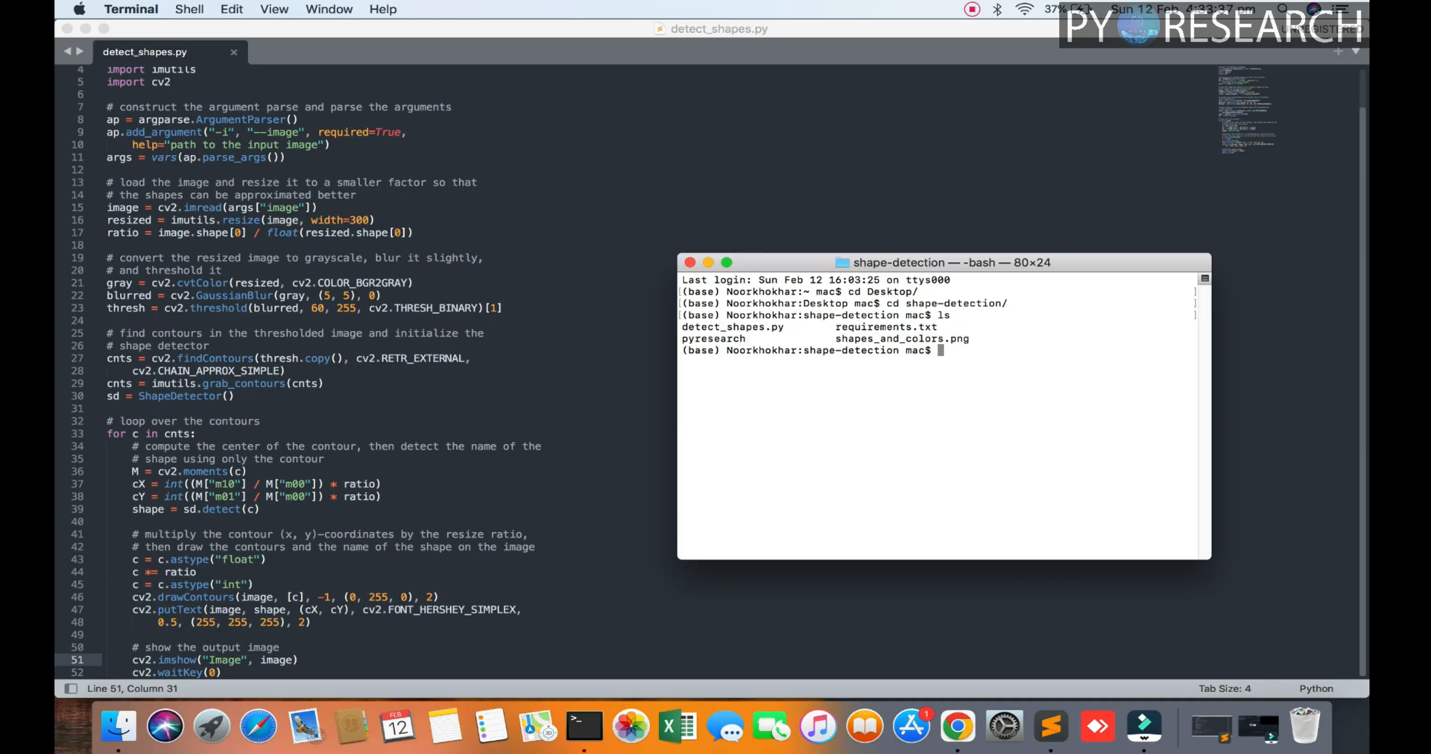
click(956, 727)
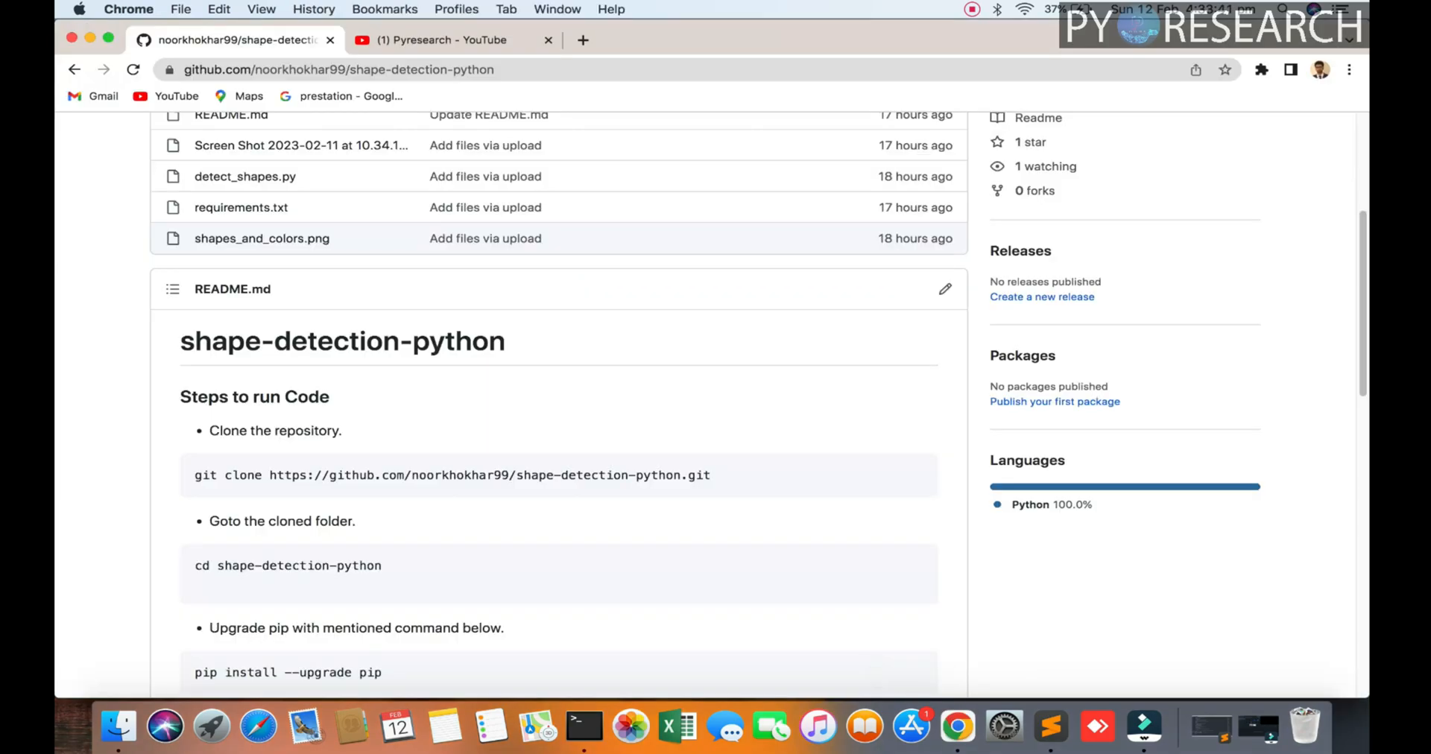
- Check the README's Run command, then reopen detect_shapes.py from the shape-detection folder
scroll(down, 3)
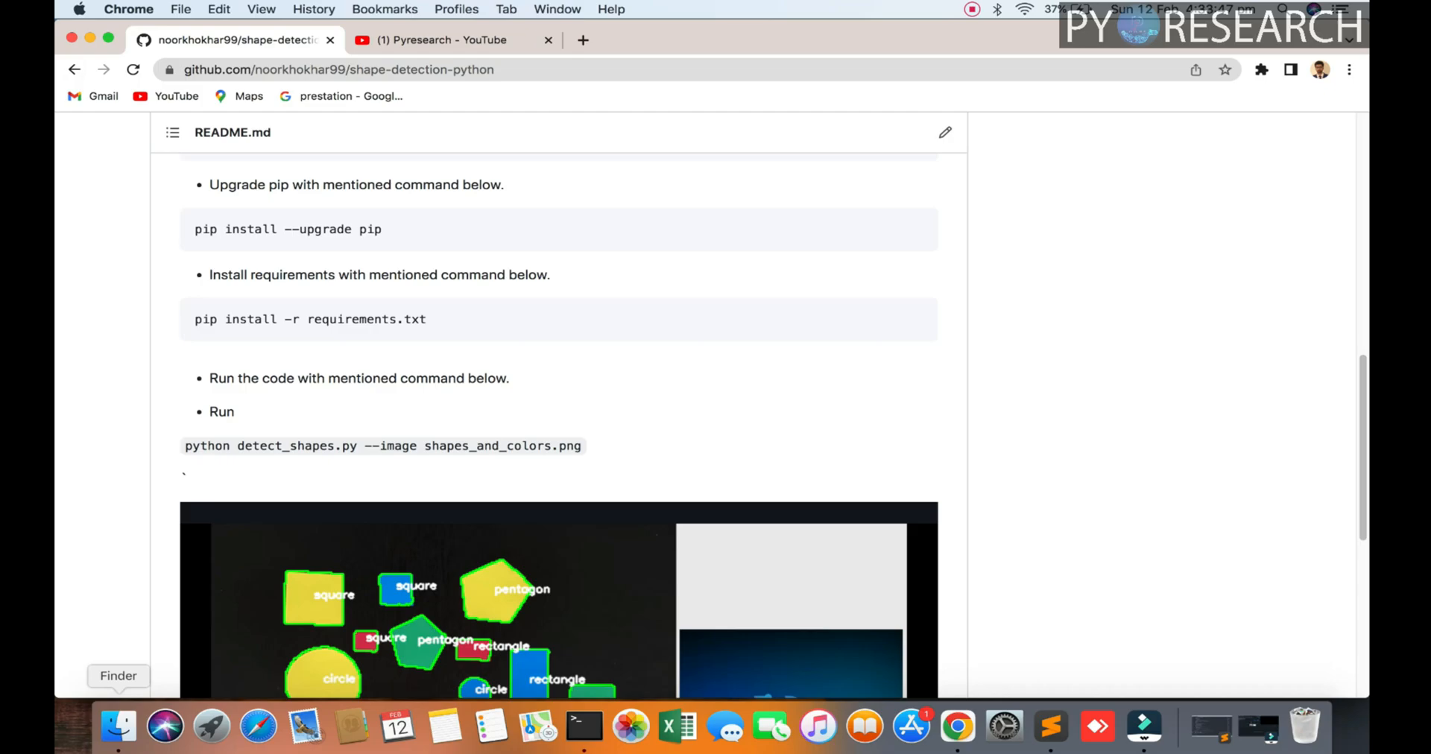
click(118, 726)
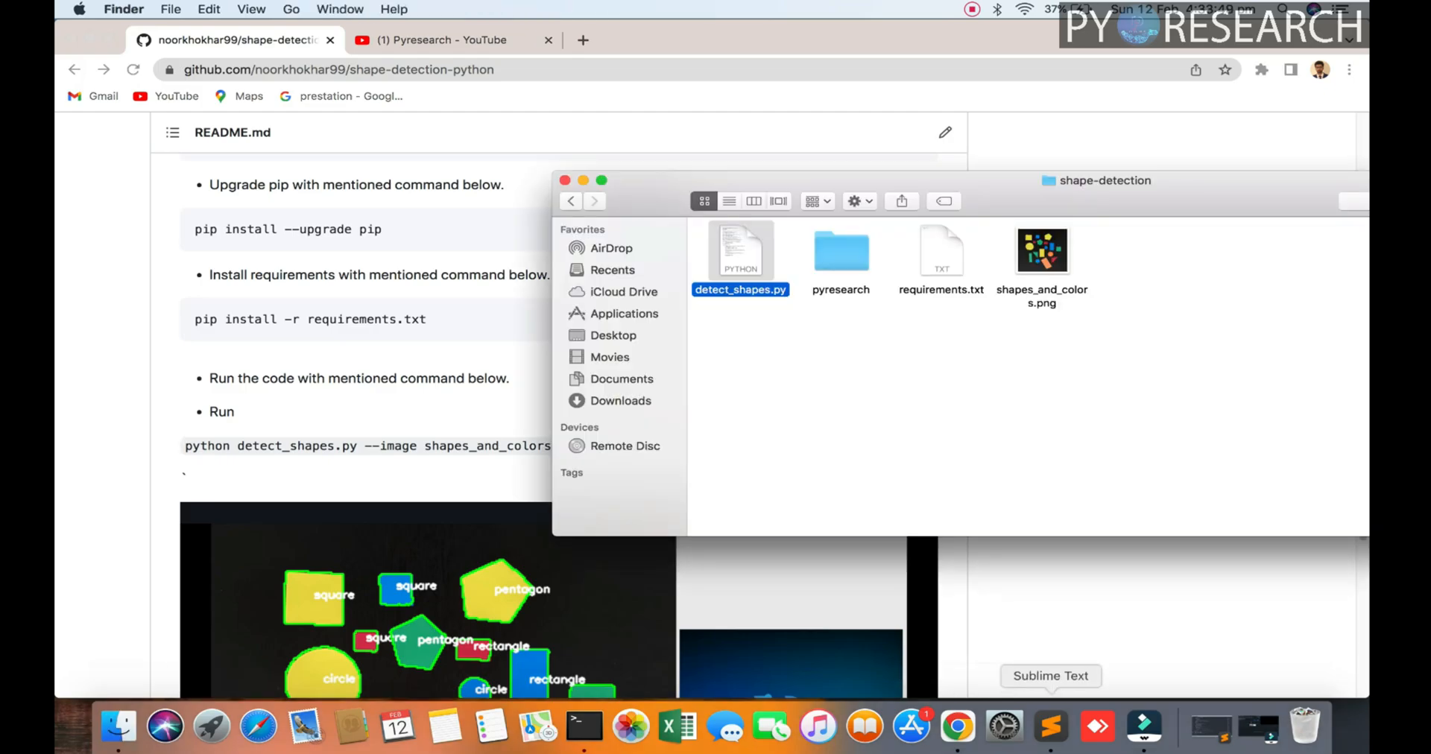
double_click(740, 251)
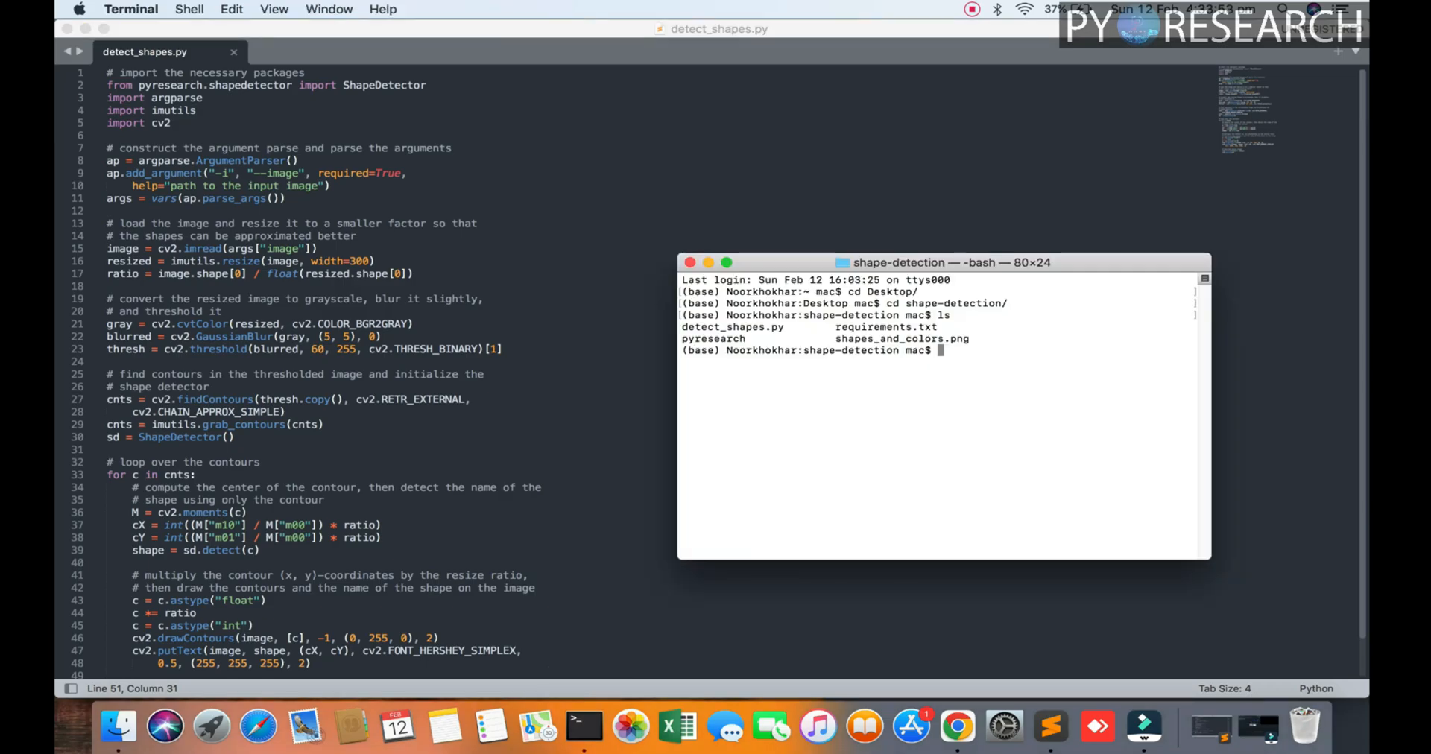
- Start the command 'python detect_shapes.py --image' at the shape-detection prompt
text(python)
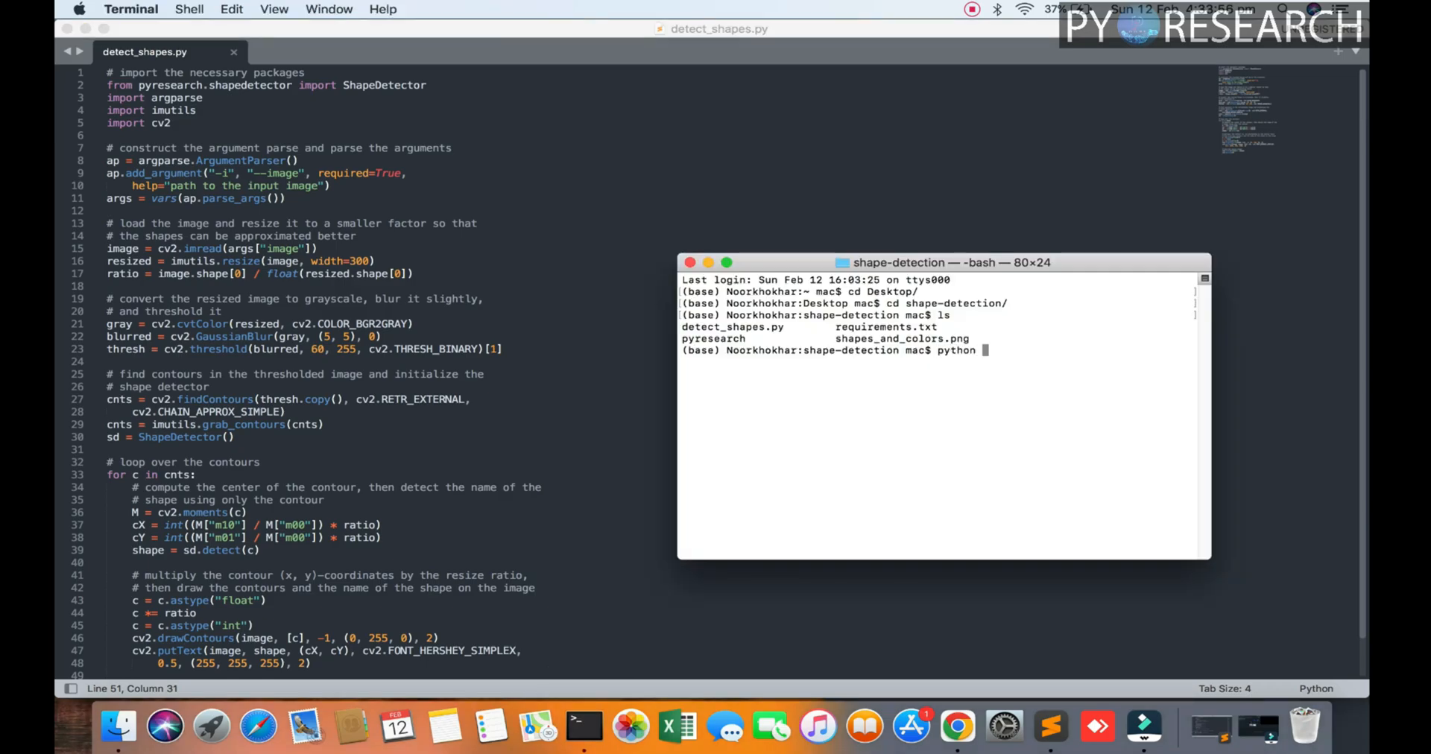
text(d)
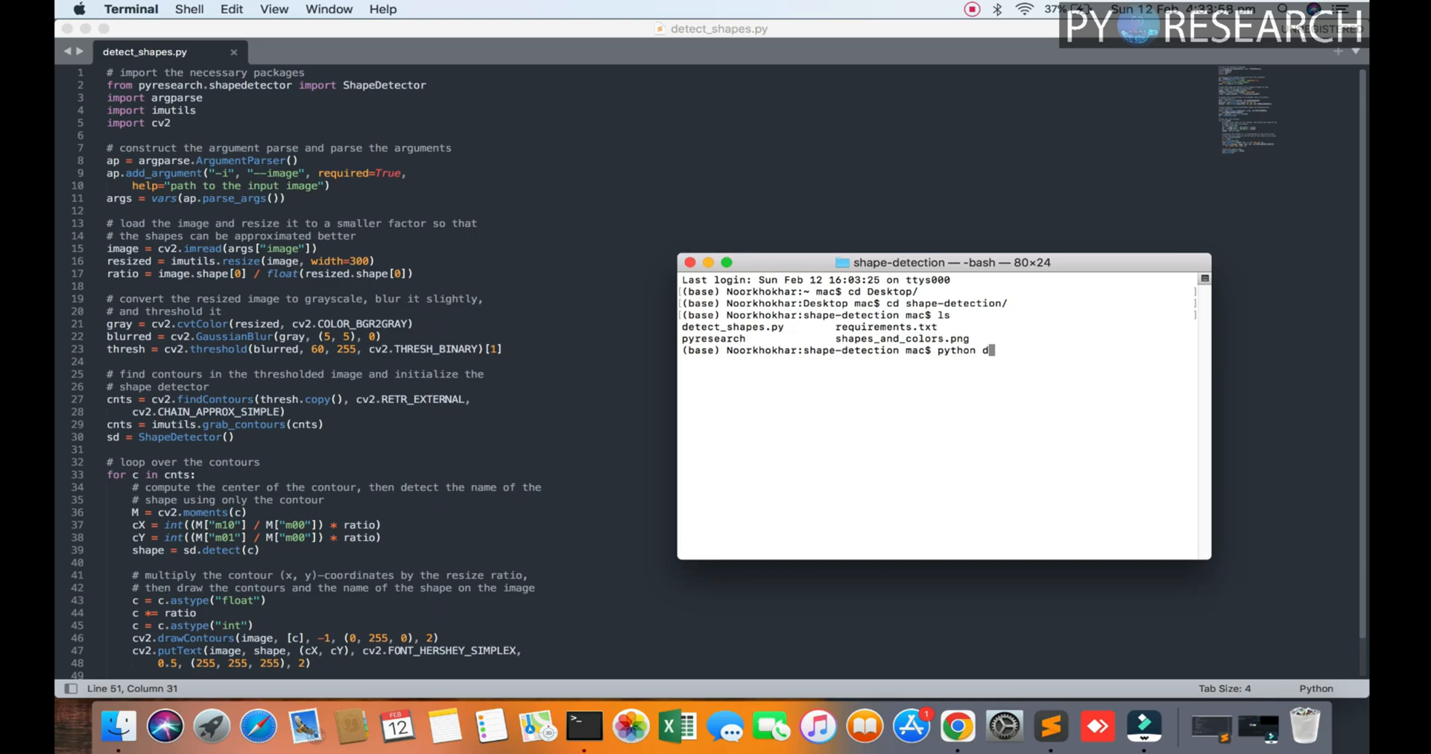
text(etect_shapes.py --)
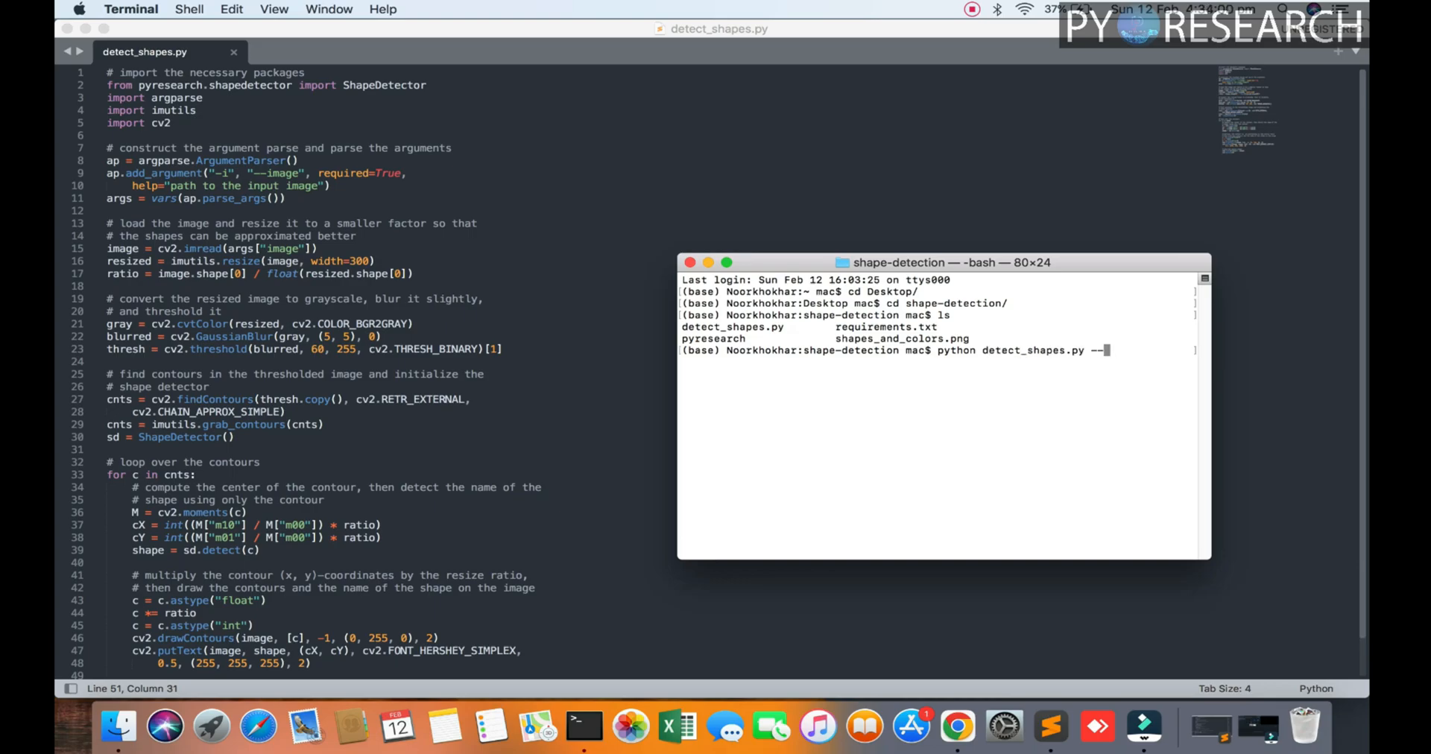
text(image)
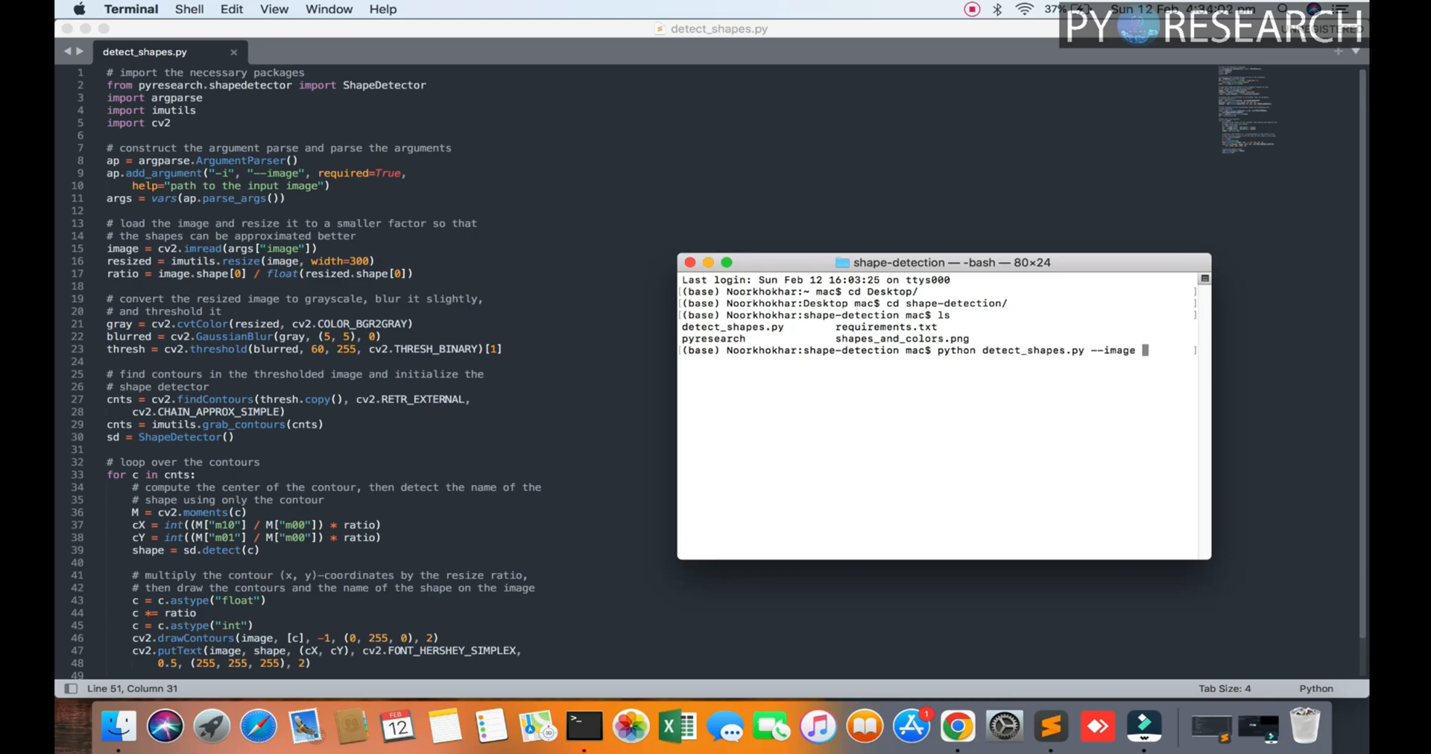